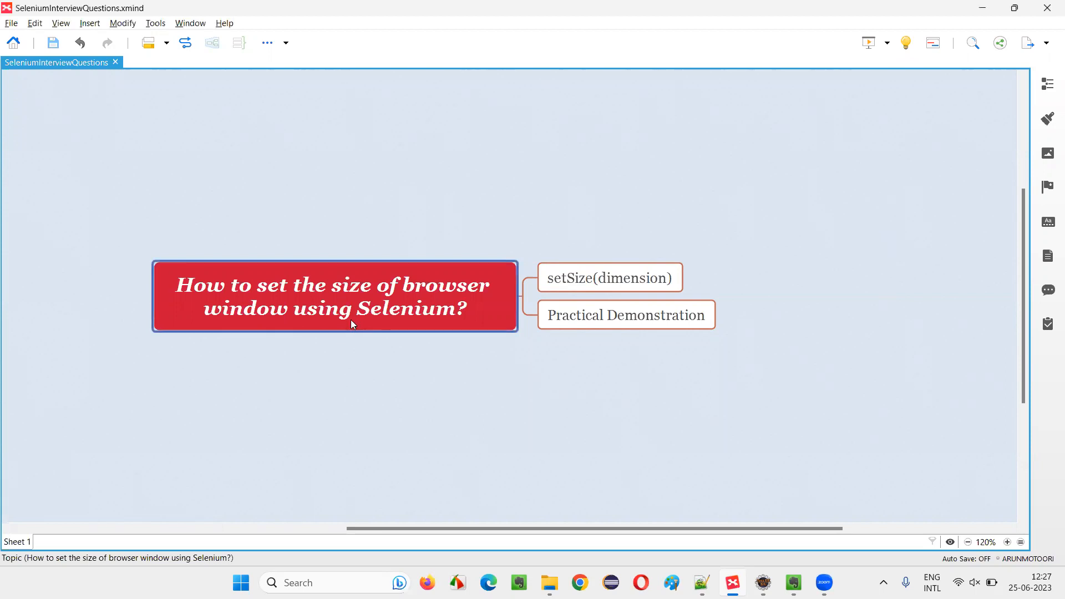
mouse_move(213, 311)
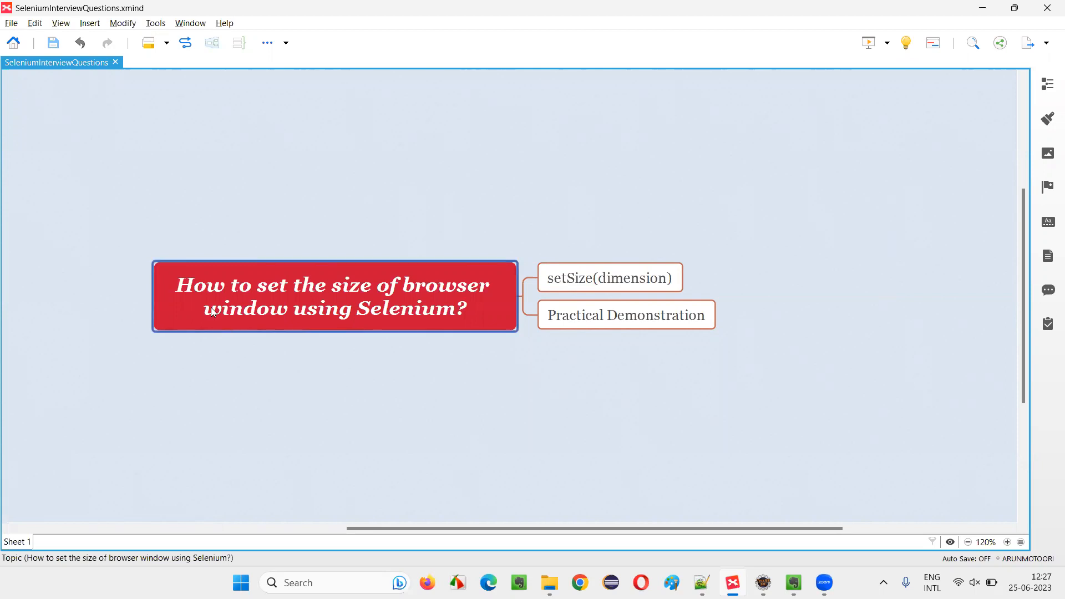
mouse_move(415, 303)
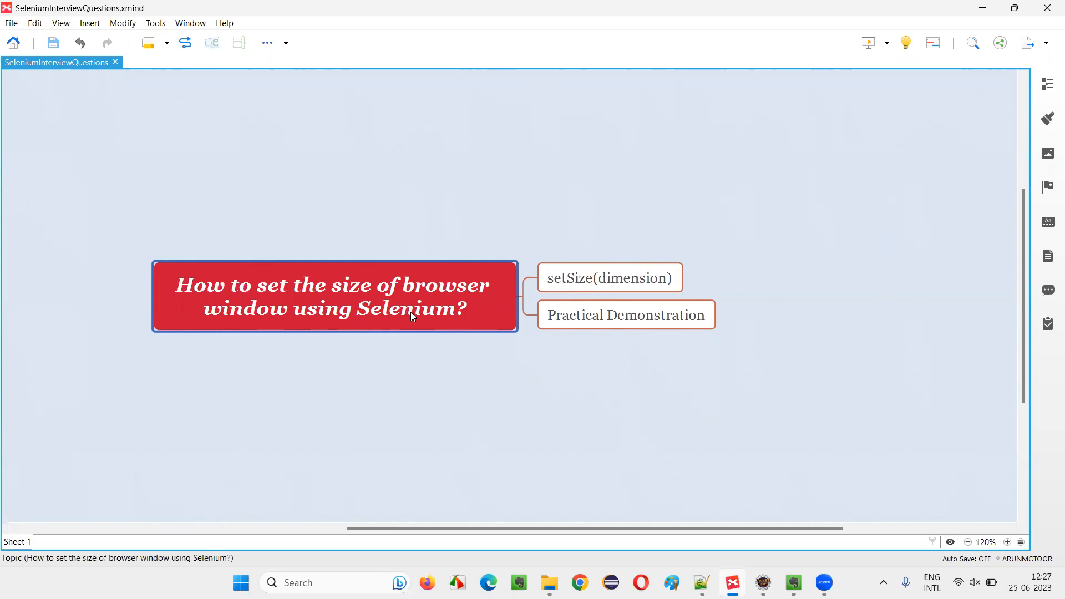
mouse_move(451, 331)
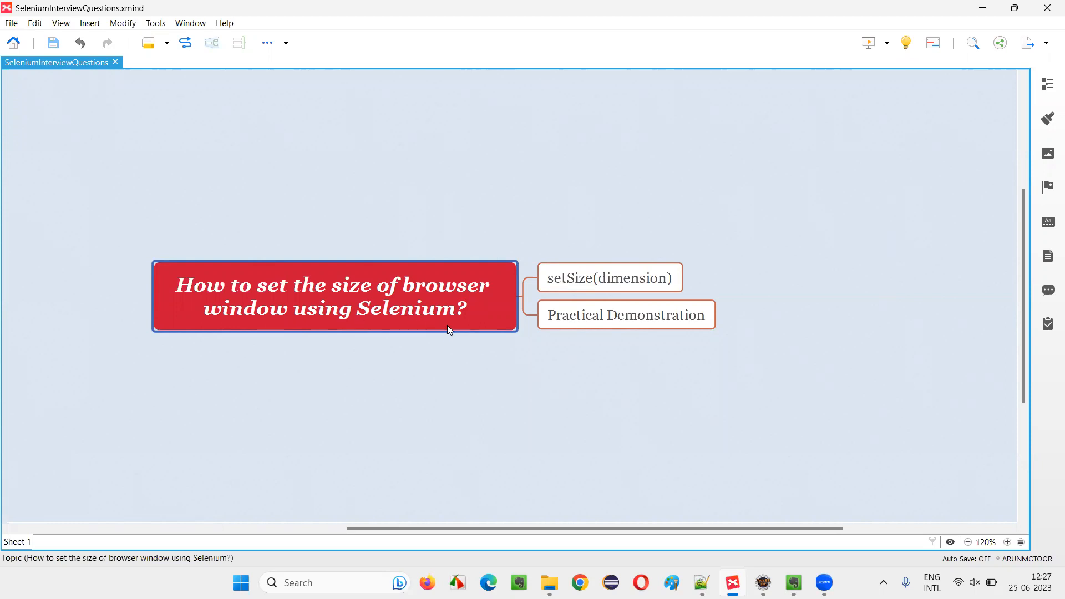
Review the setSize(dimension) and Practical Demonstration subtopics in the XMind map
left_click(609, 277)
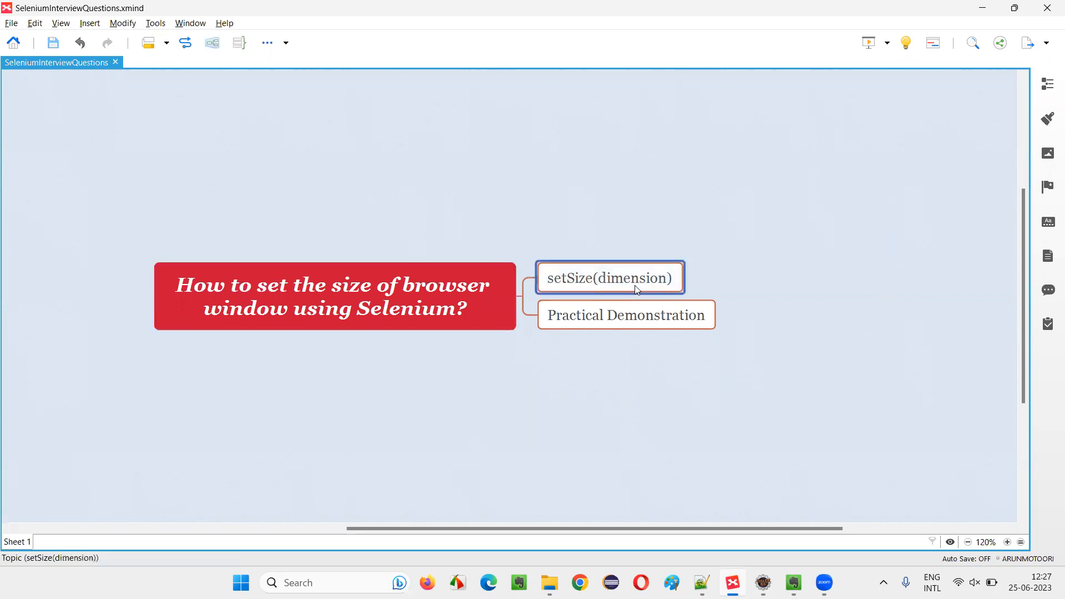
mouse_move(667, 373)
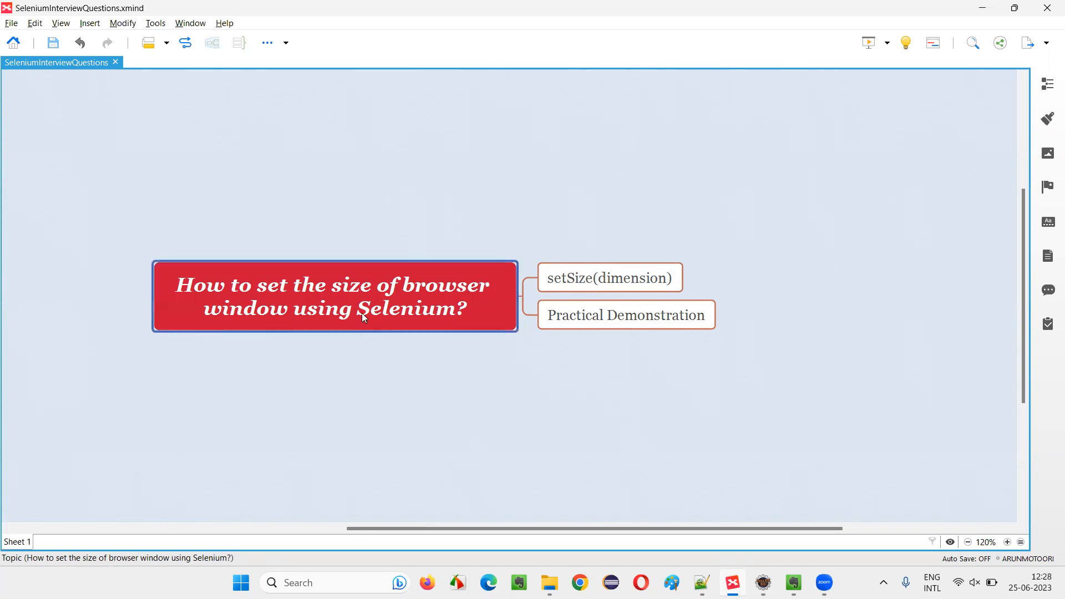
left_click(626, 313)
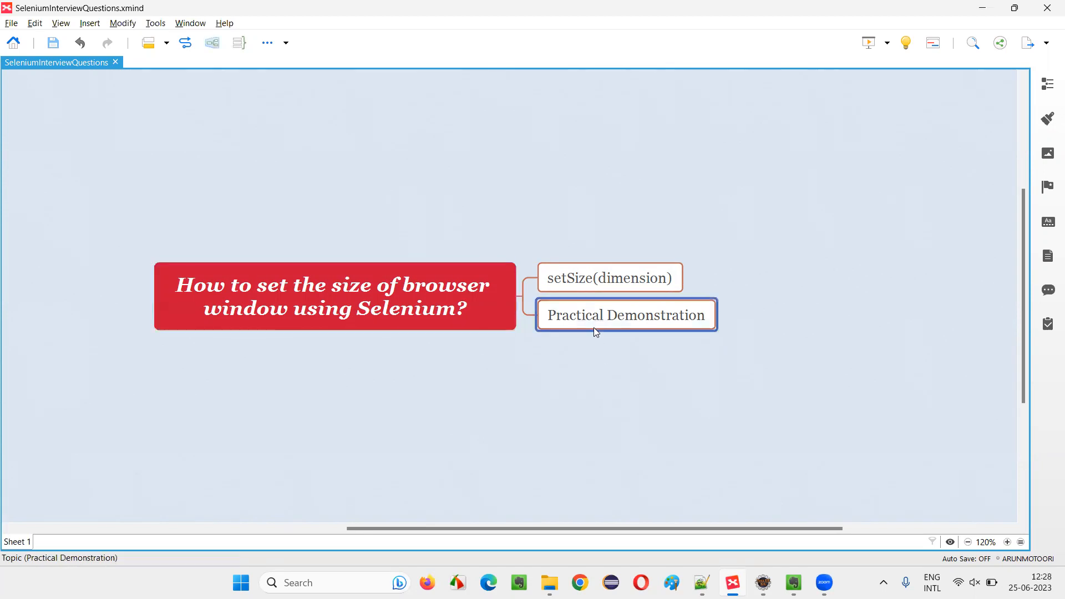
mouse_move(470, 410)
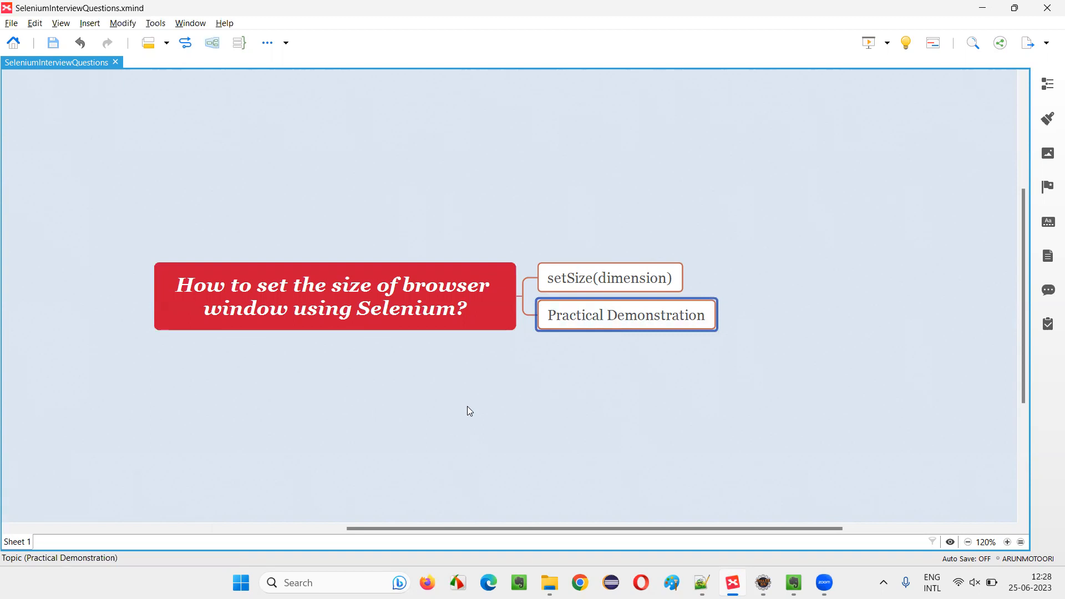
mouse_move(777, 577)
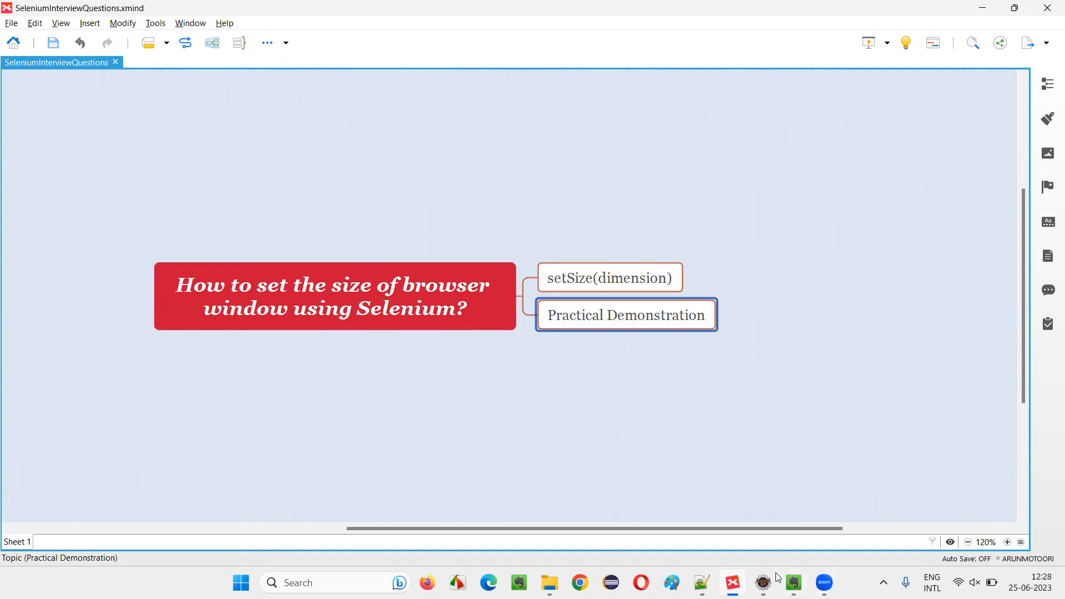
left_click(762, 582)
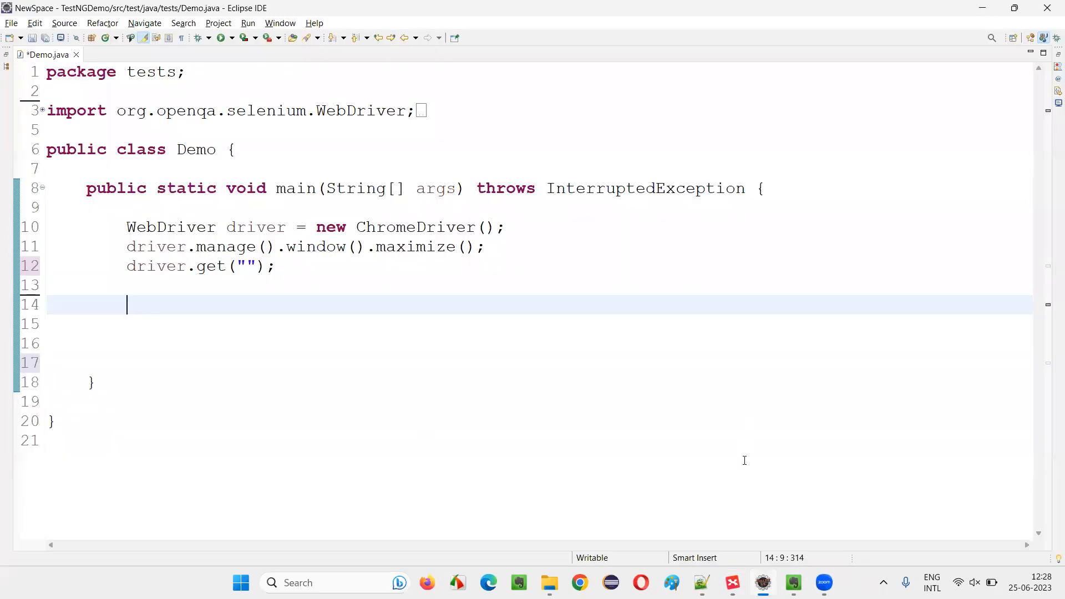
mouse_move(667, 439)
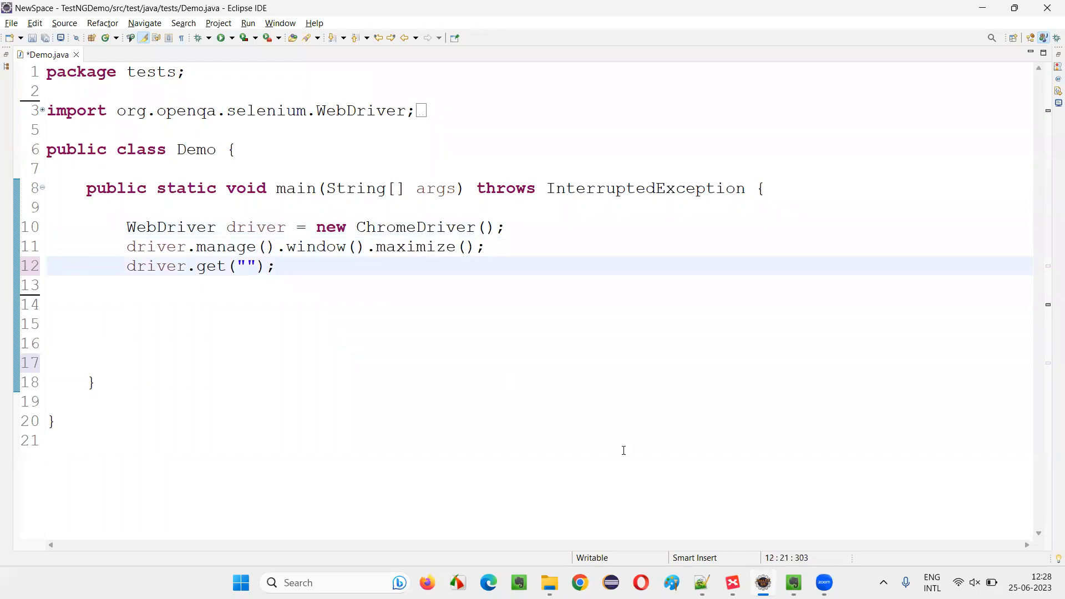
mouse_move(510, 426)
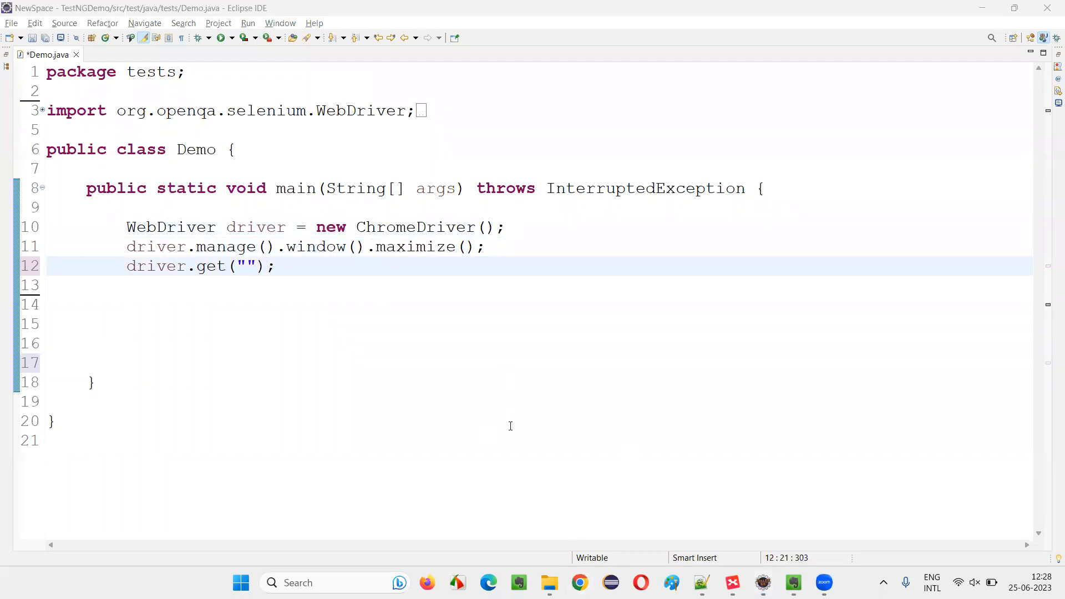
left_click(578, 582)
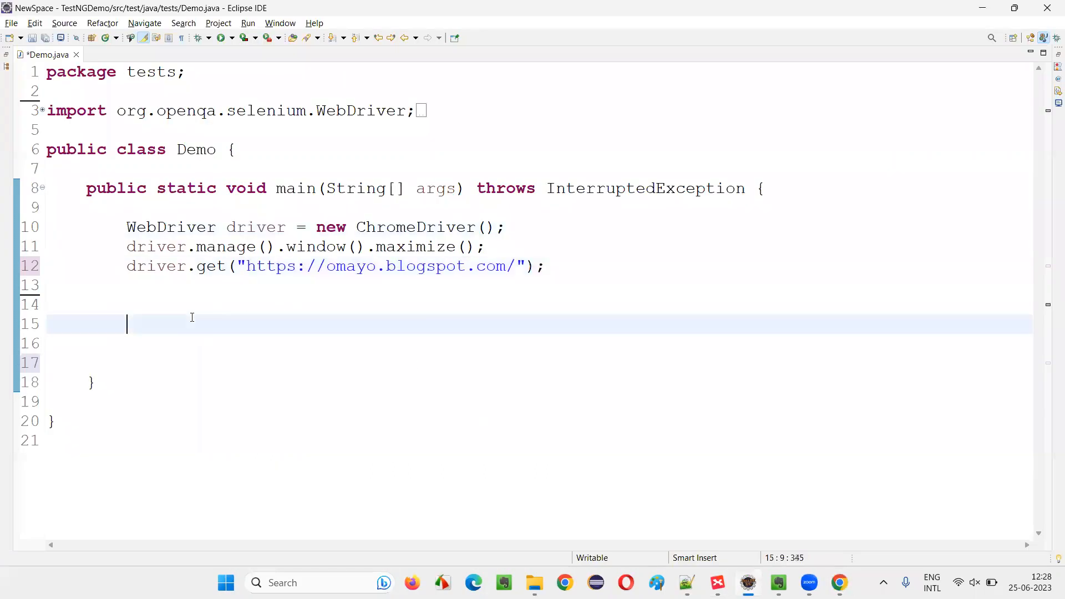
mouse_move(170, 260)
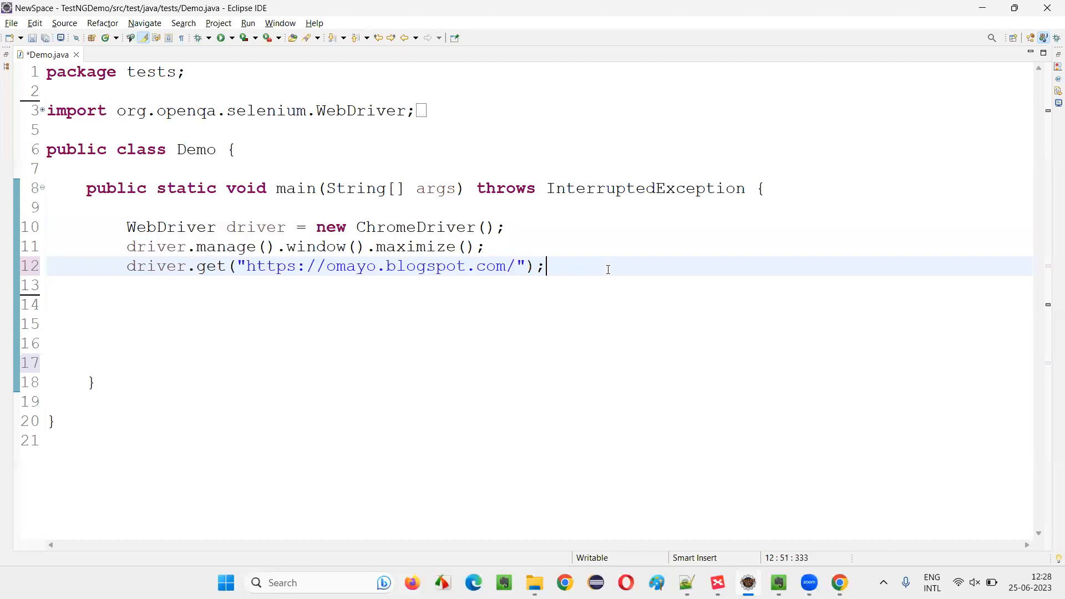
Save Demo.java so the omayo.blogspot.com URL change has no unsaved edits
double_click(410, 247)
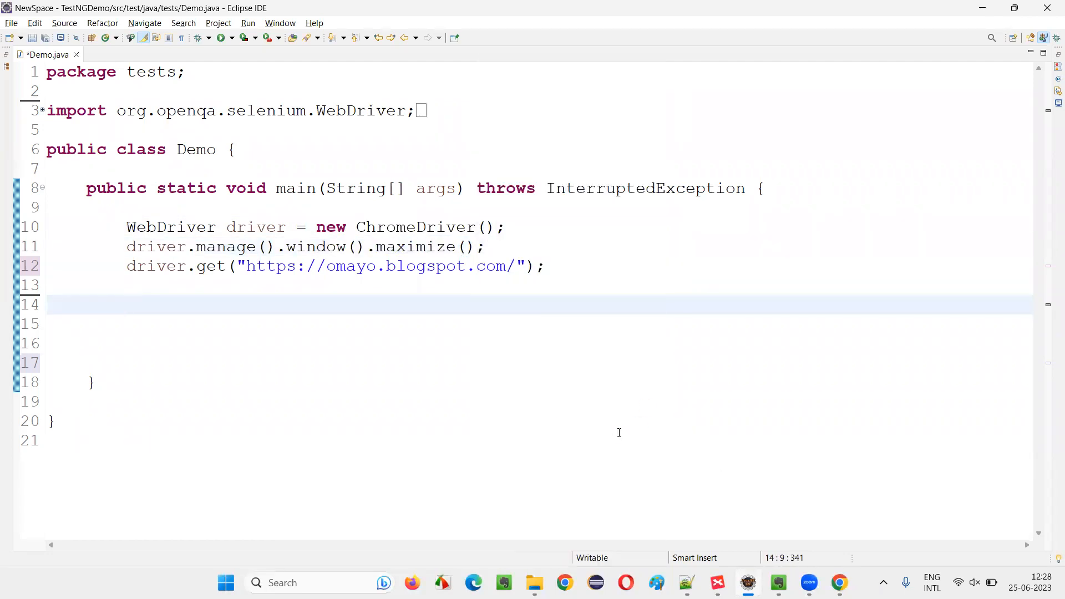
left_click(223, 38)
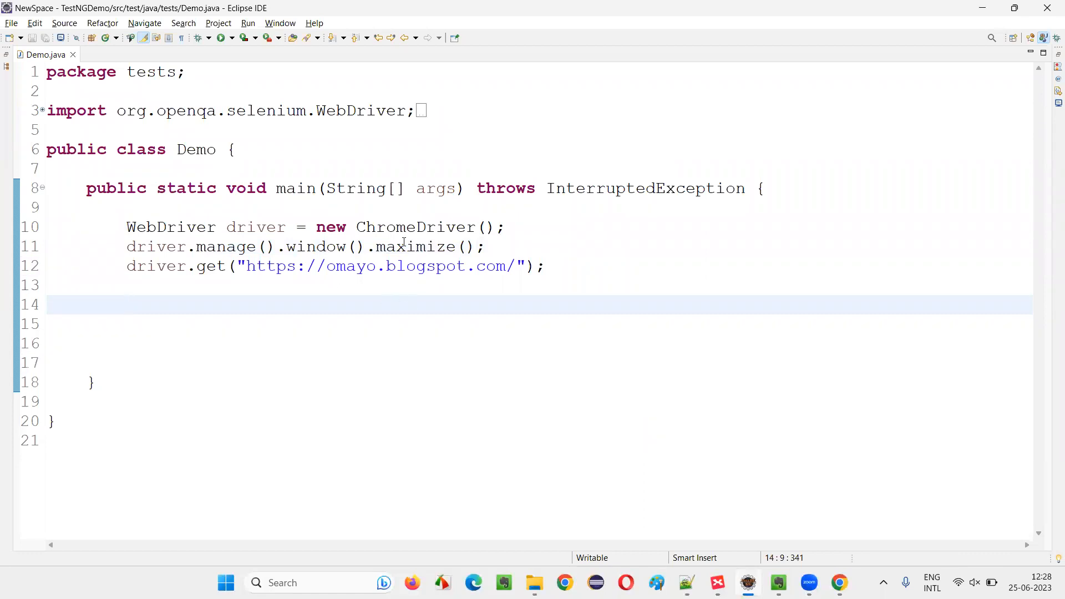
left_click(223, 37)
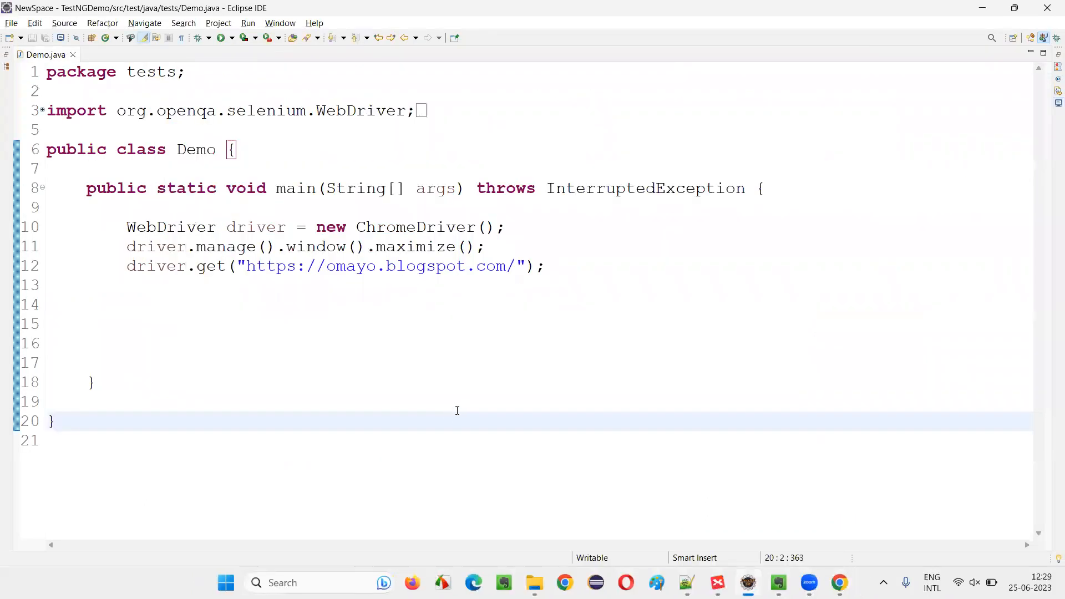
Replace maximize() with setSize(Dimension targetSize) from content assist, leaving setSize(null)
double_click(407, 247)
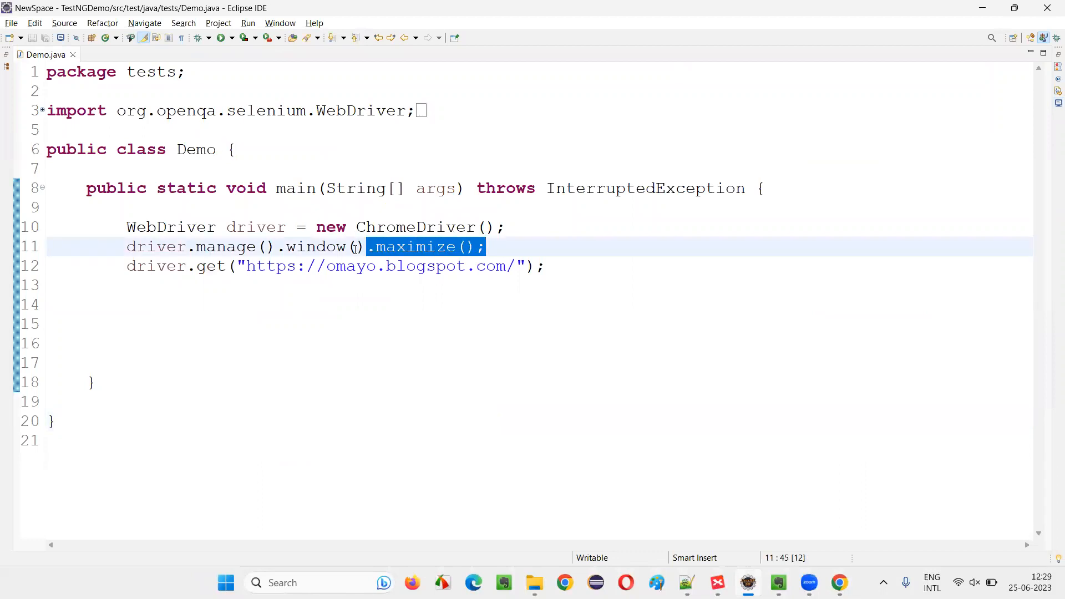
type(".setS")
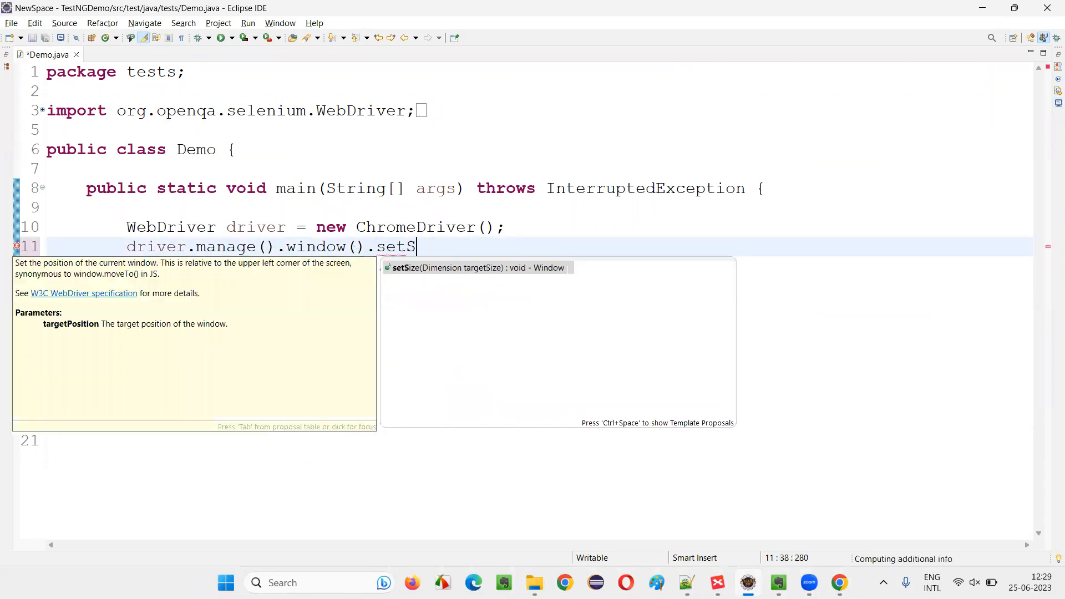
type("ize")
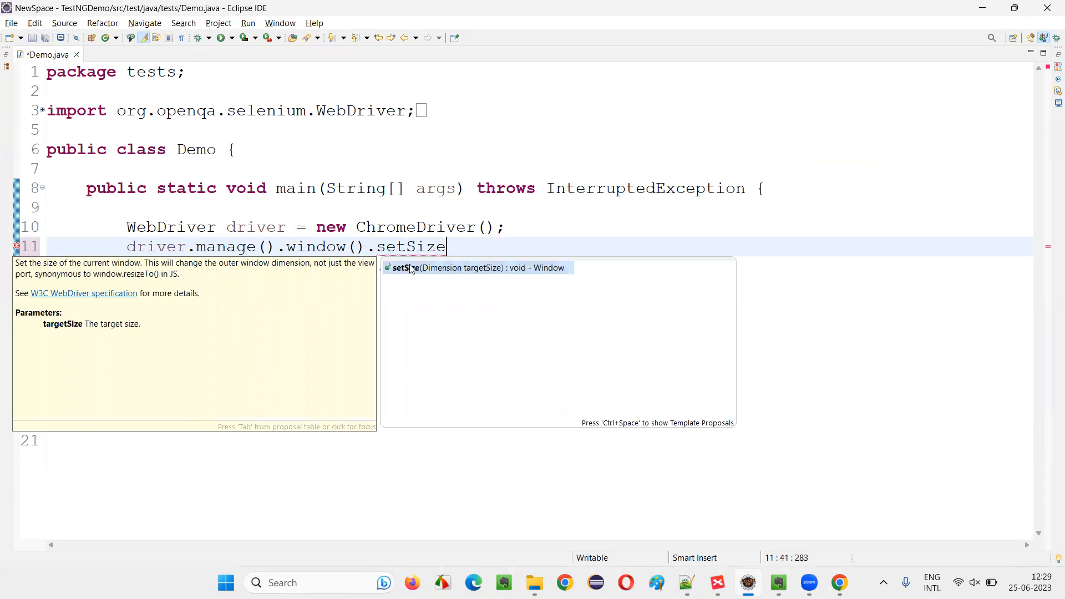
left_click(476, 267)
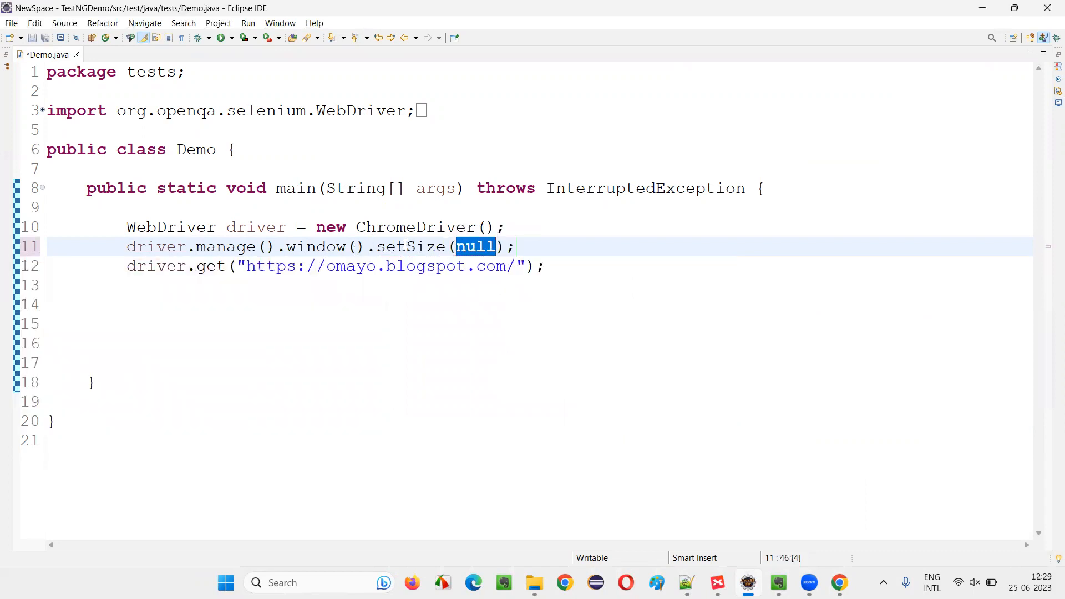
mouse_move(416, 246)
type("D")
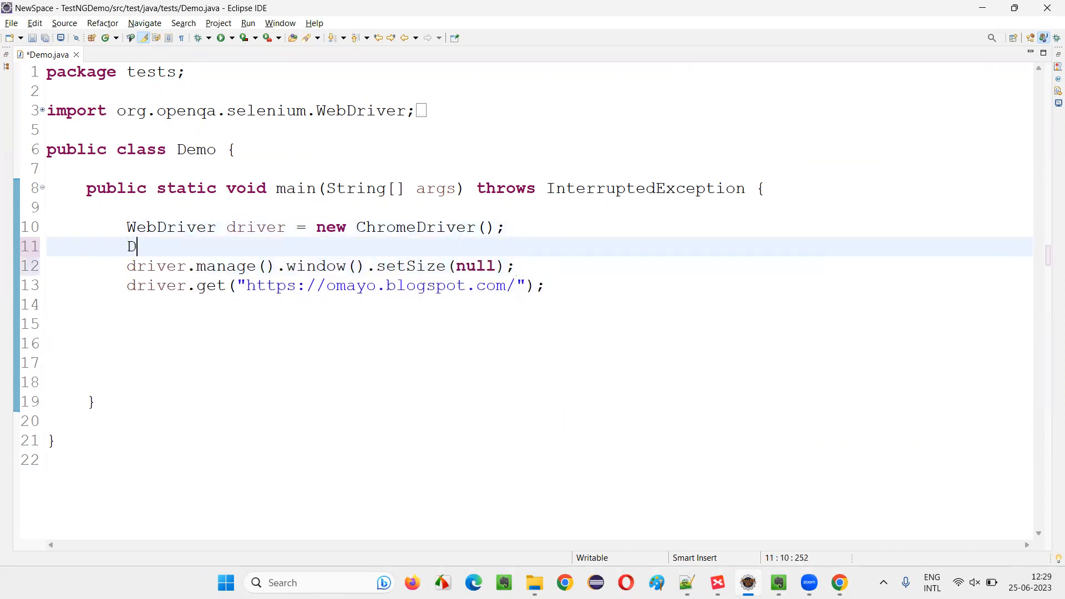
Declare a Dimension variable and import Dimension from org.openqa.selenium
type("imenso")
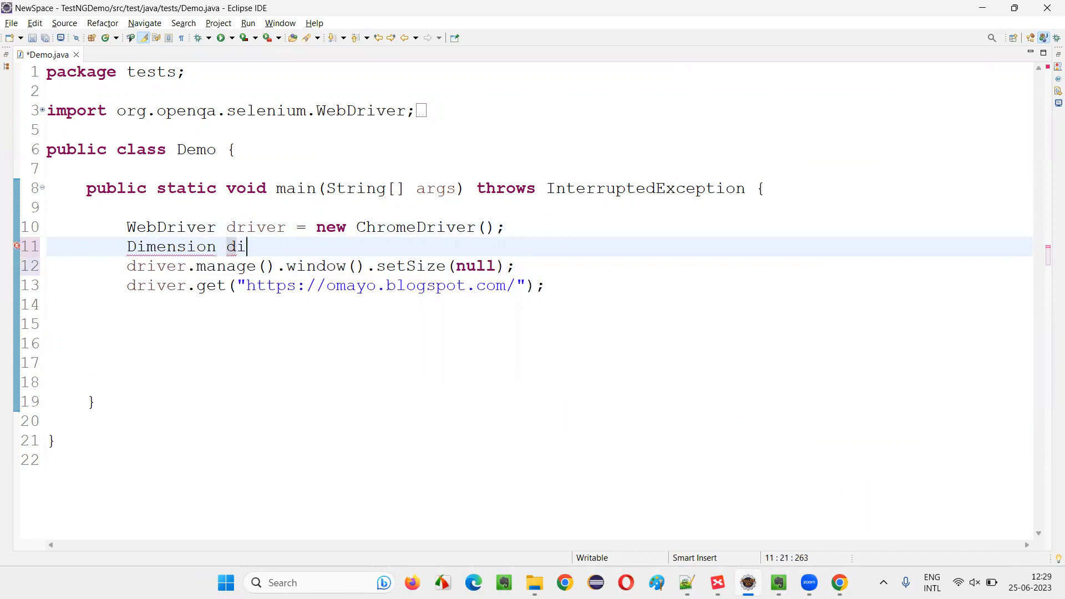
type("menw")
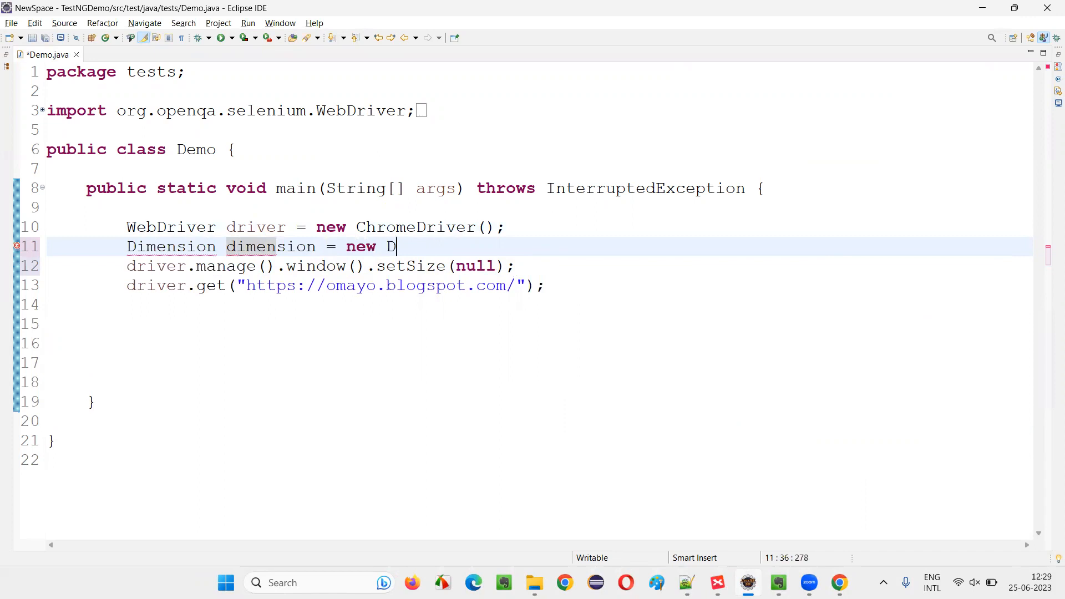
type("imenwsion();")
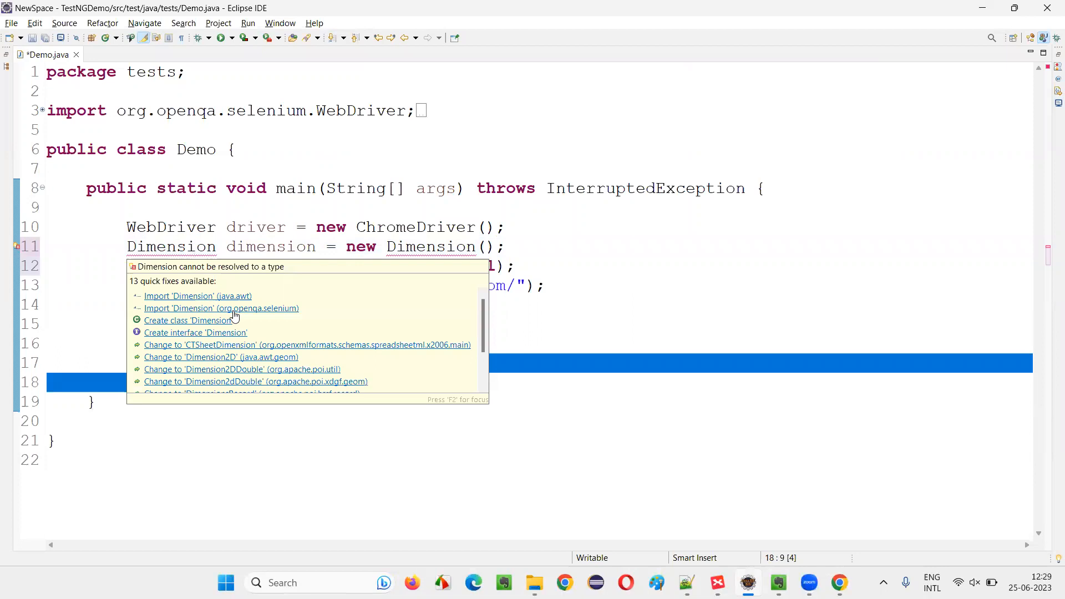
mouse_move(285, 310)
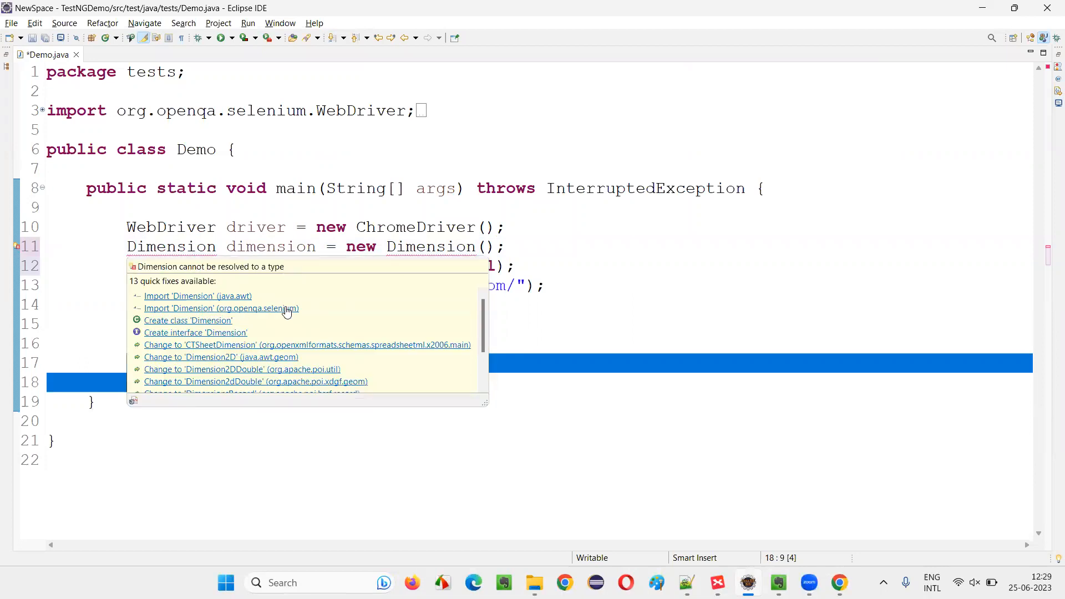
left_click(221, 307)
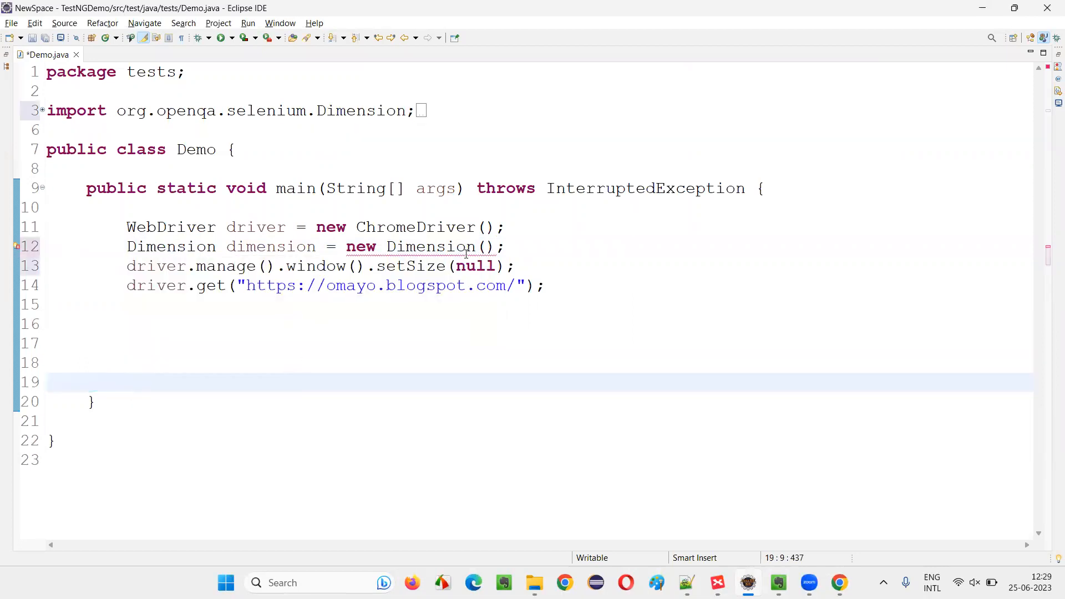
left_click(461, 247)
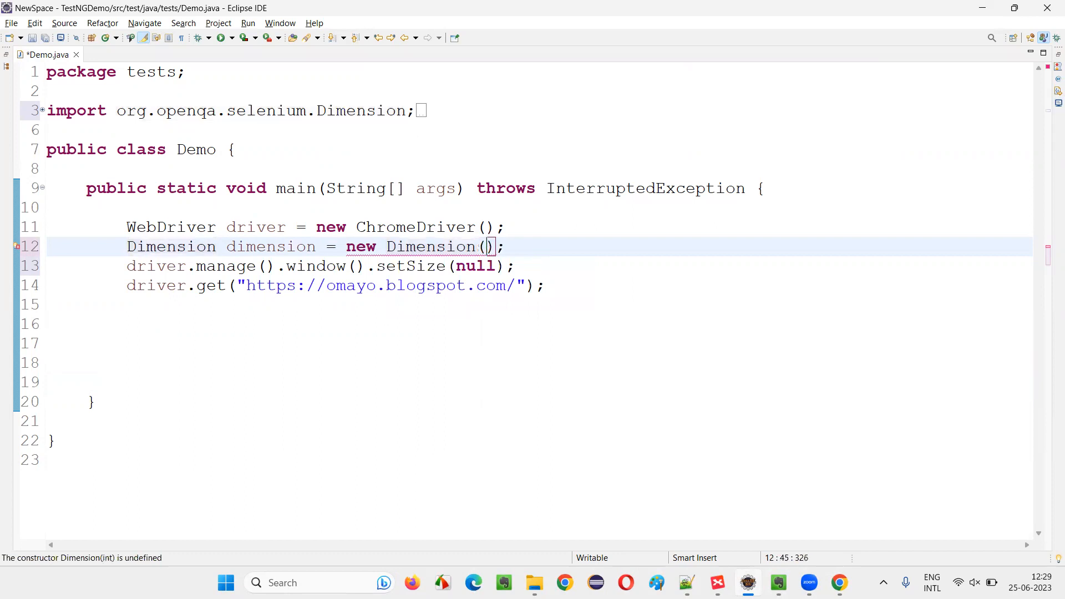
Build the Dimension as 700 by 300 and pass the dimension variable to setSize instead of null
type("700,")
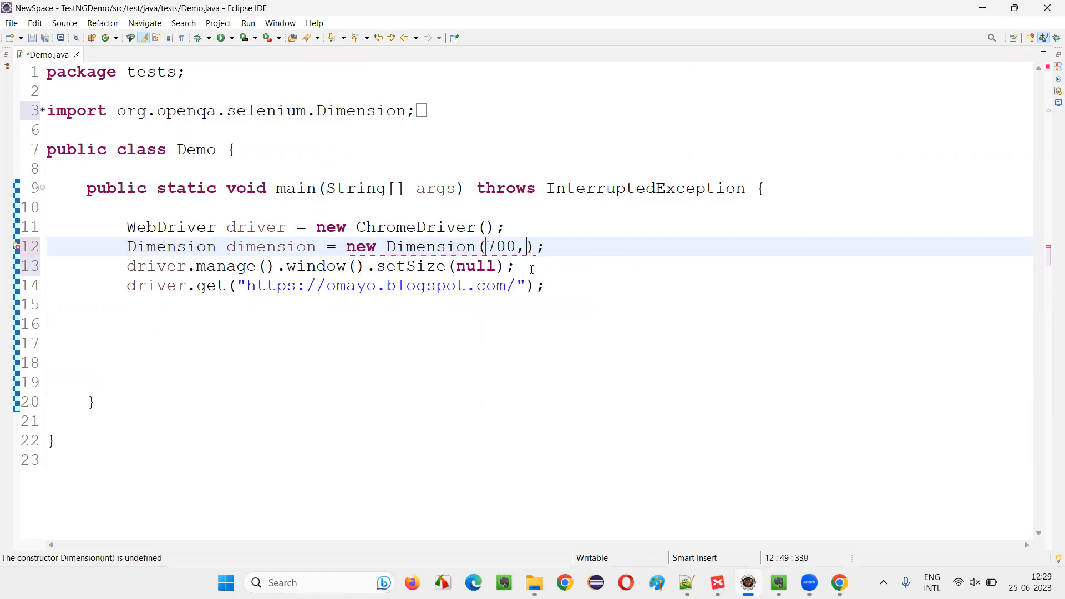
type("300")
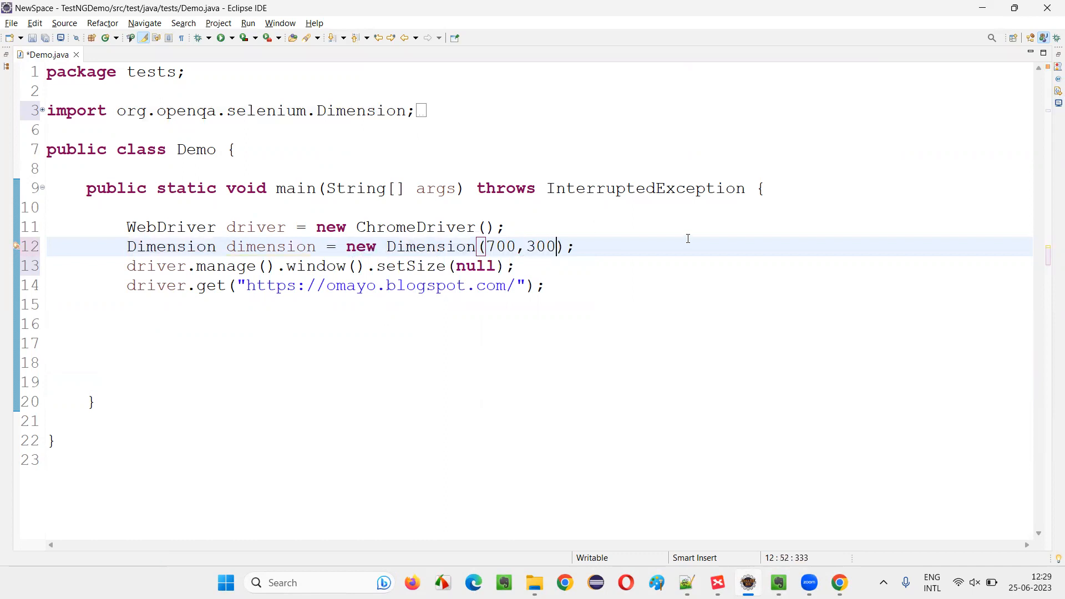
double_click(271, 246)
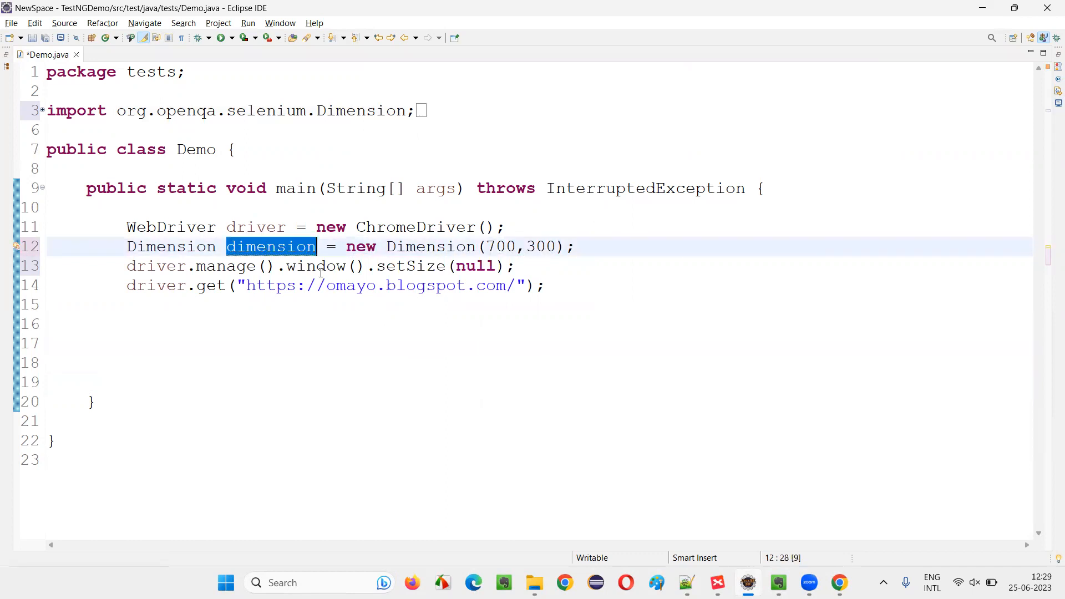
double_click(475, 265)
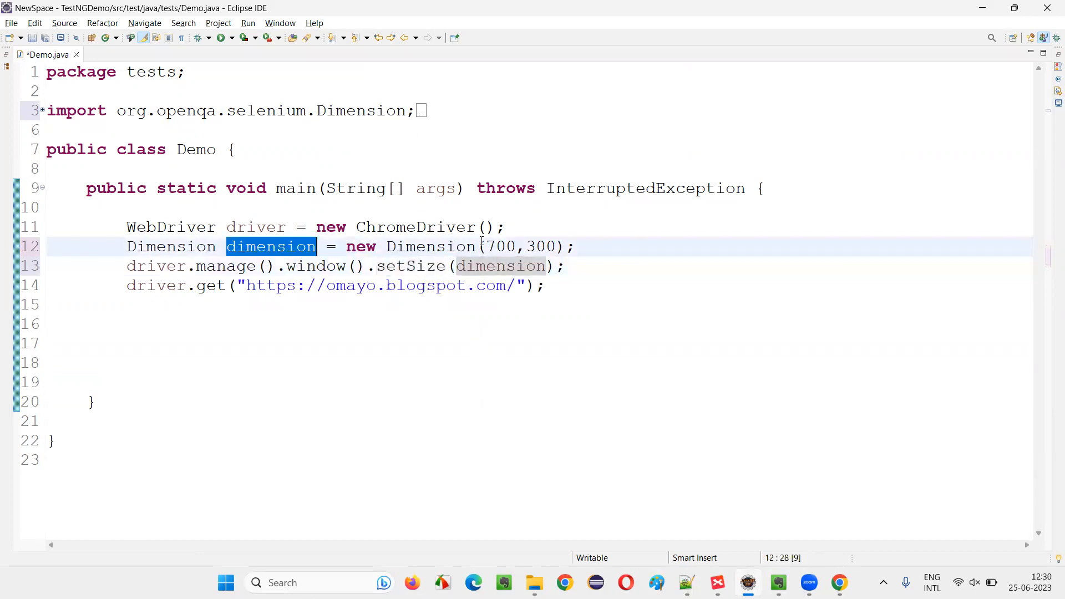
double_click(501, 246)
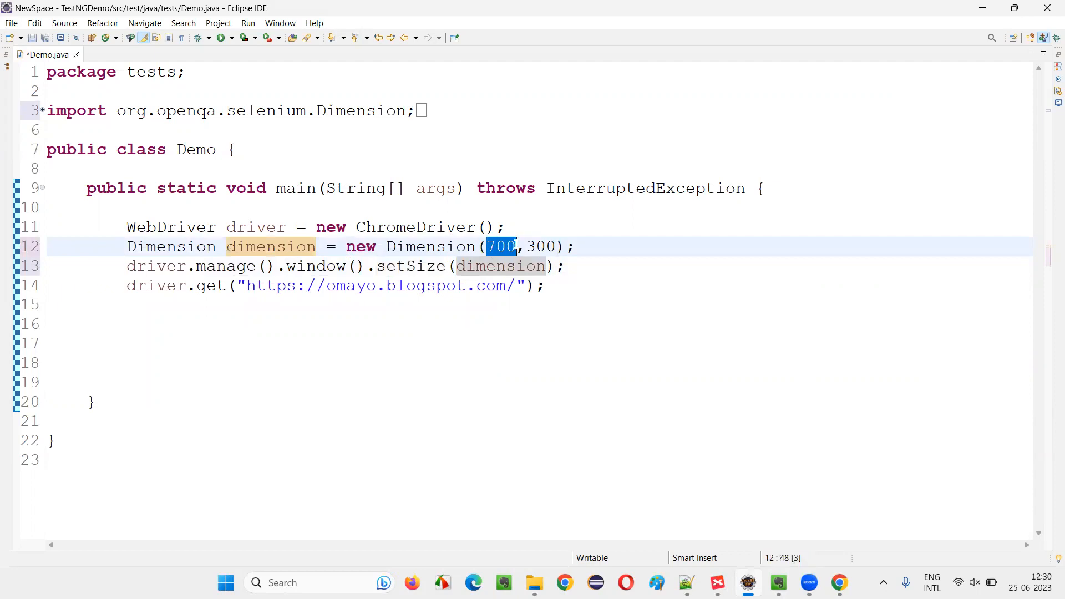
double_click(542, 246)
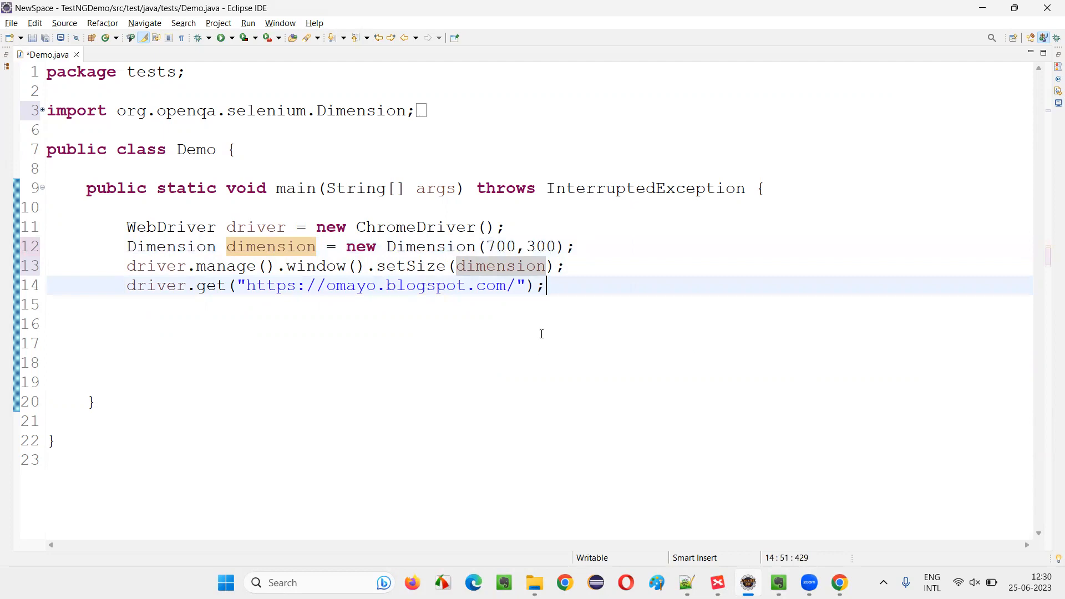
Run Demo as a Java application, opening Chrome on omayo.blogspot.com at 700 by 300
right_click(541, 333)
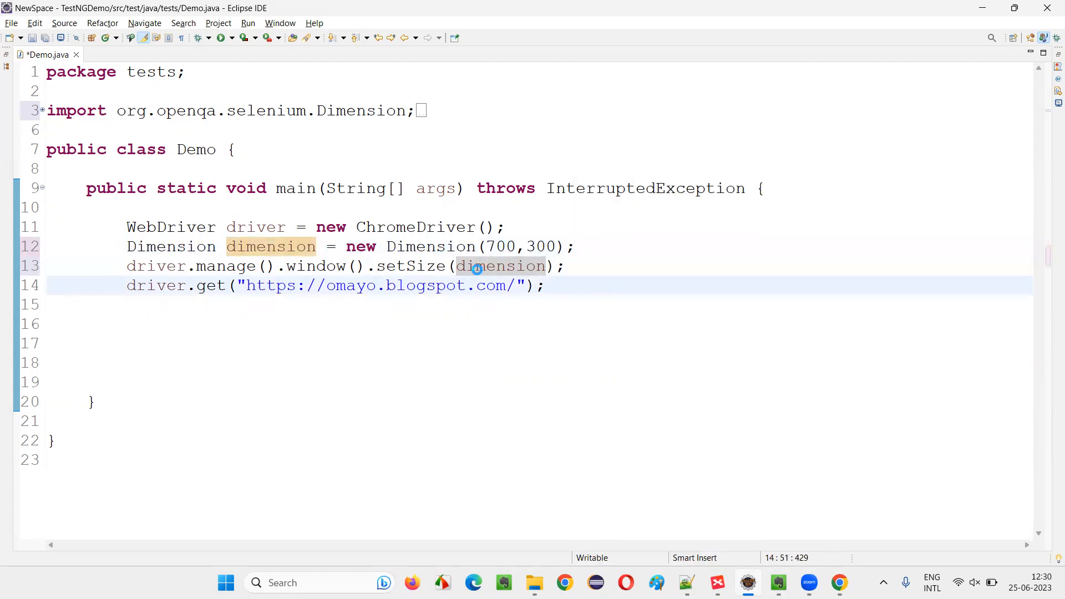
left_click(223, 38)
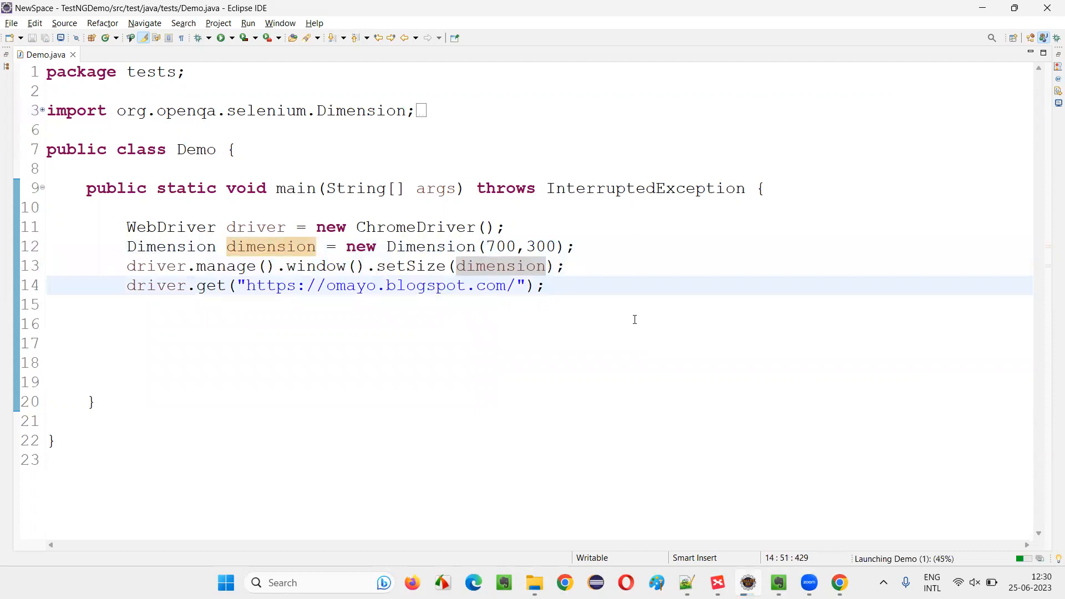
left_click(544, 285)
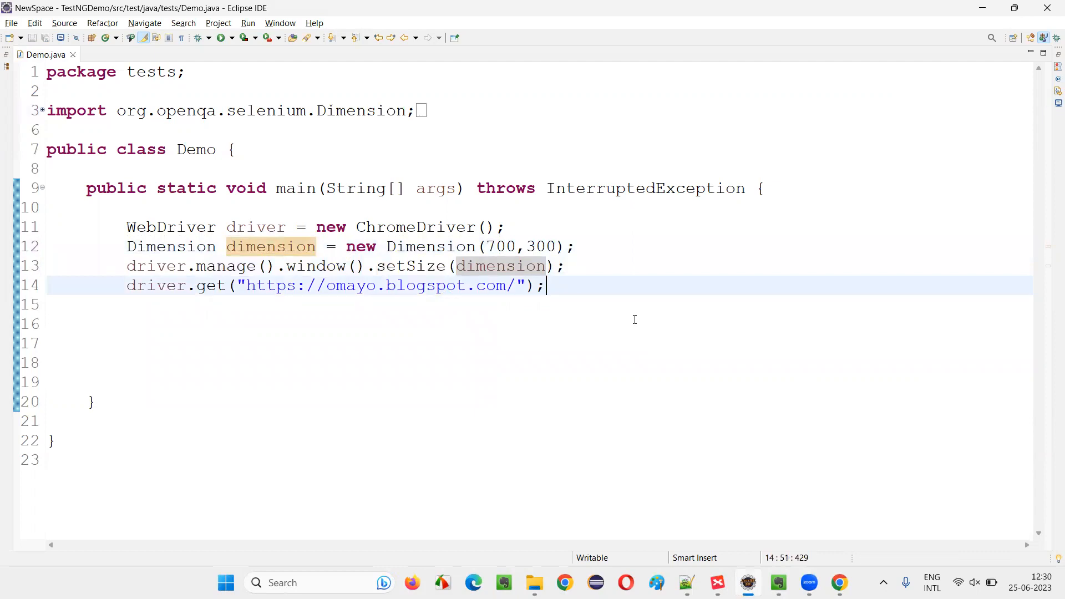
left_click(223, 38)
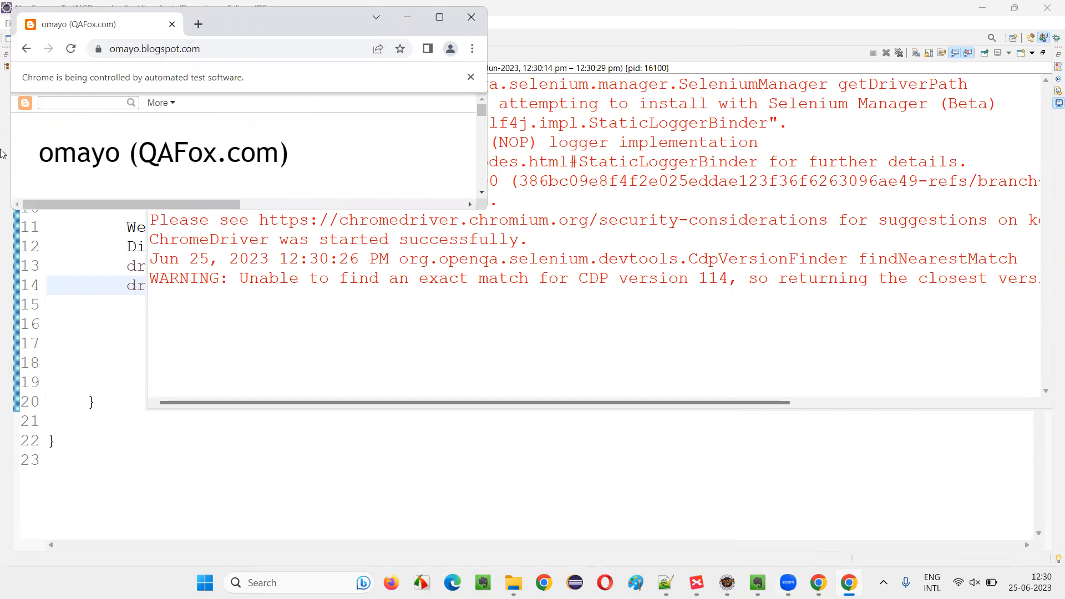
Swap the Dimension arguments to 300 by 700 after the test run
left_click(470, 17)
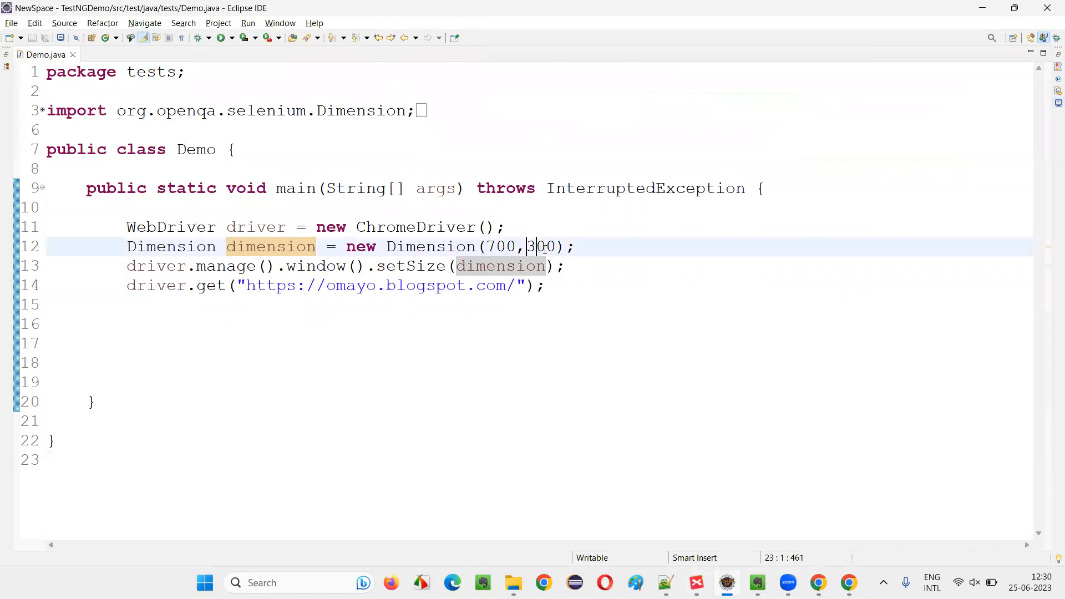
double_click(501, 246)
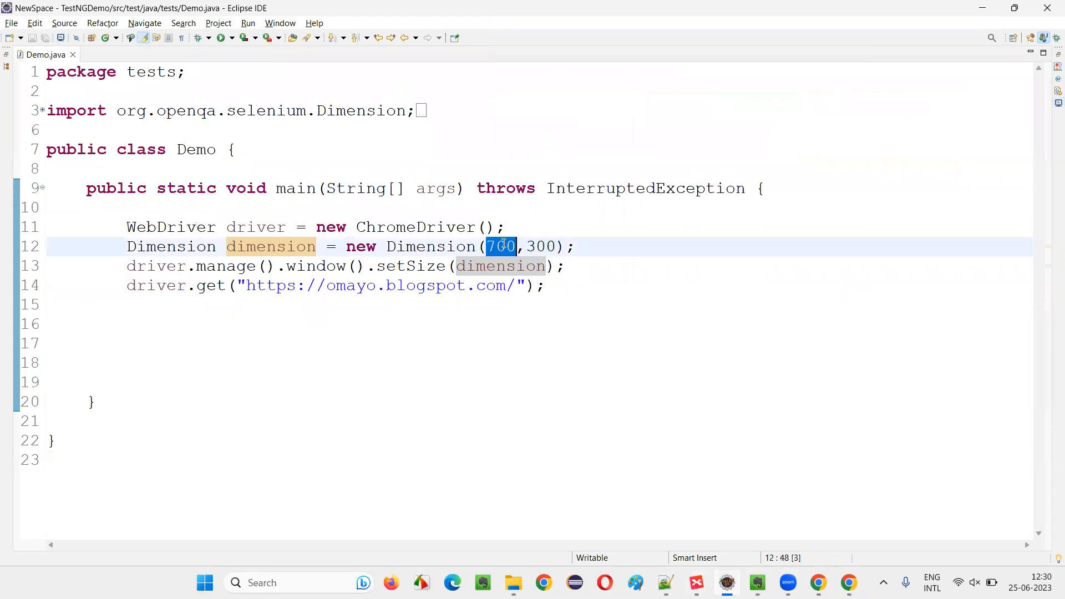
type("300")
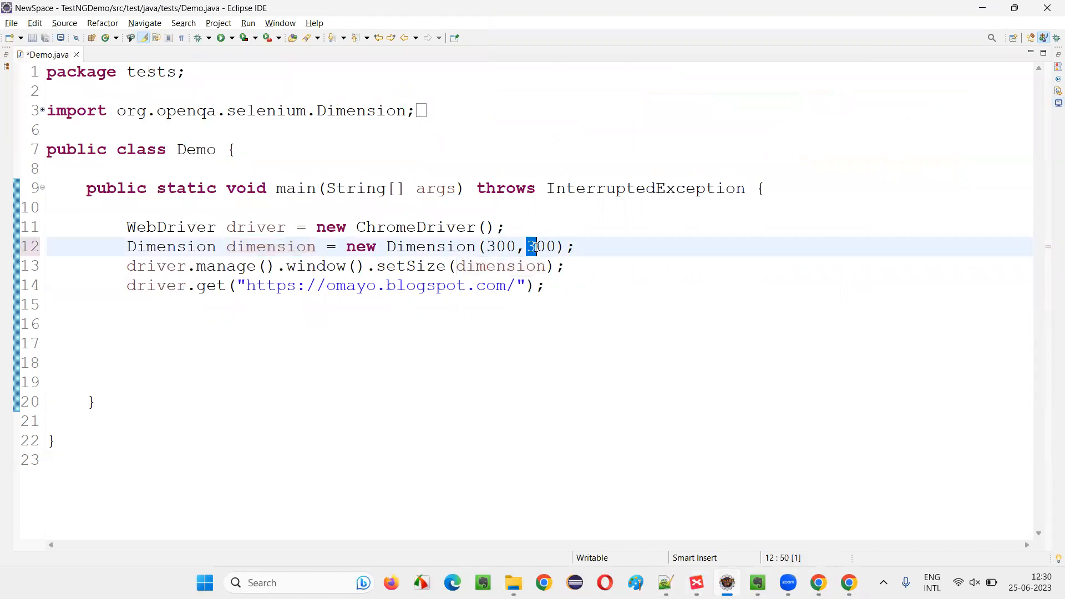
type("700")
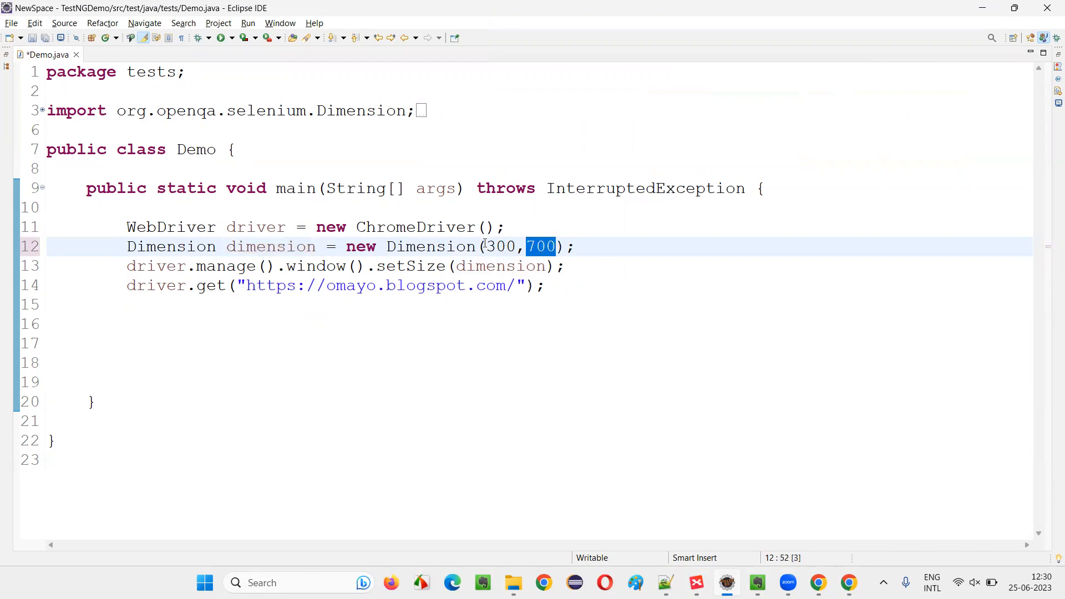
double_click(499, 246)
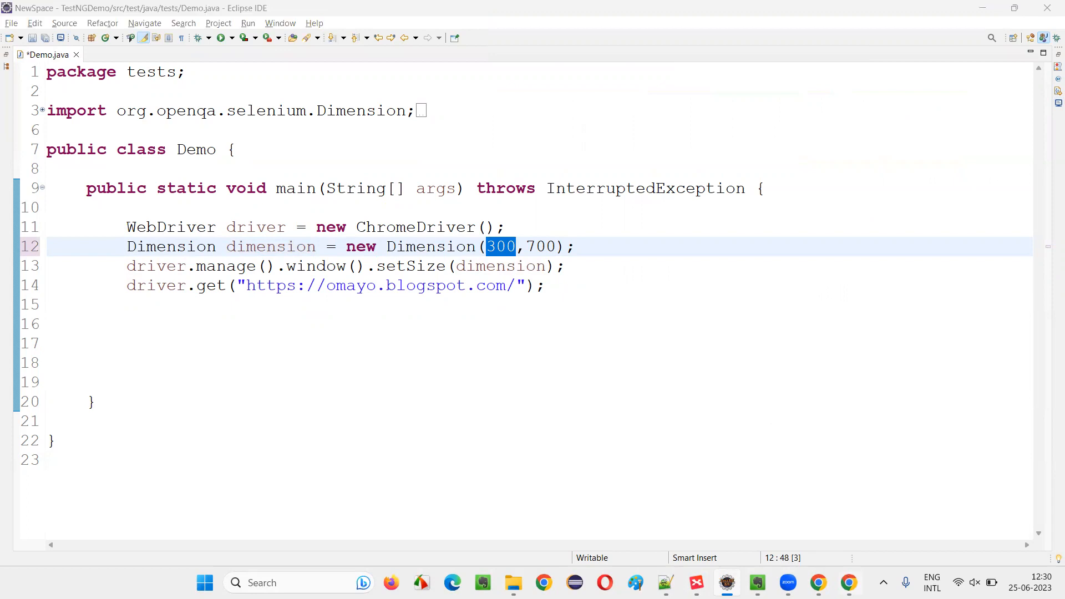
left_click(248, 22)
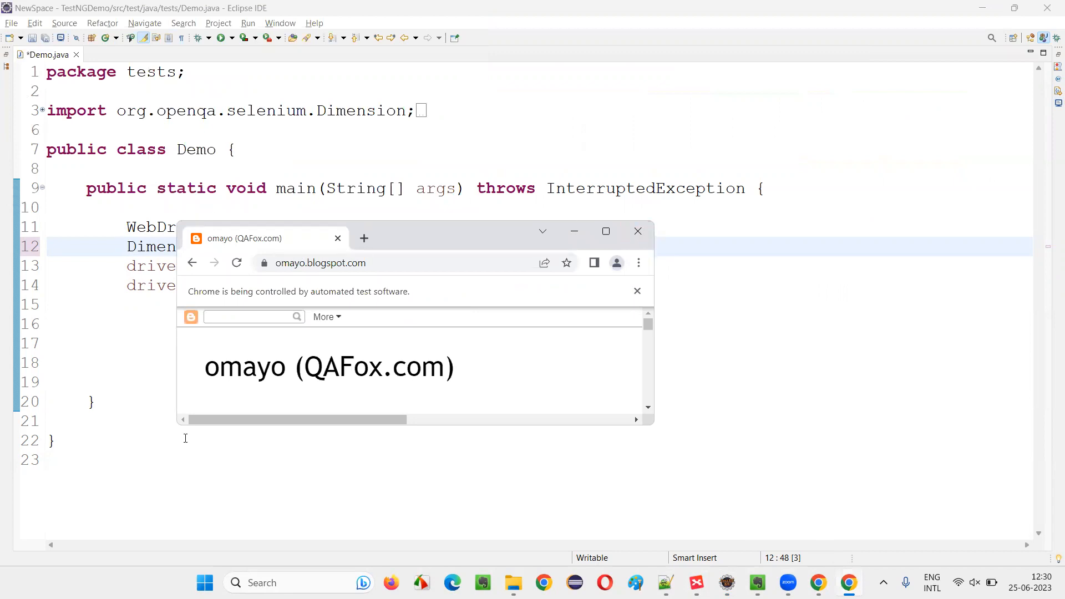
Dismiss the Chrome window and change the Dimension width to 150, keeping height 700
left_click(637, 231)
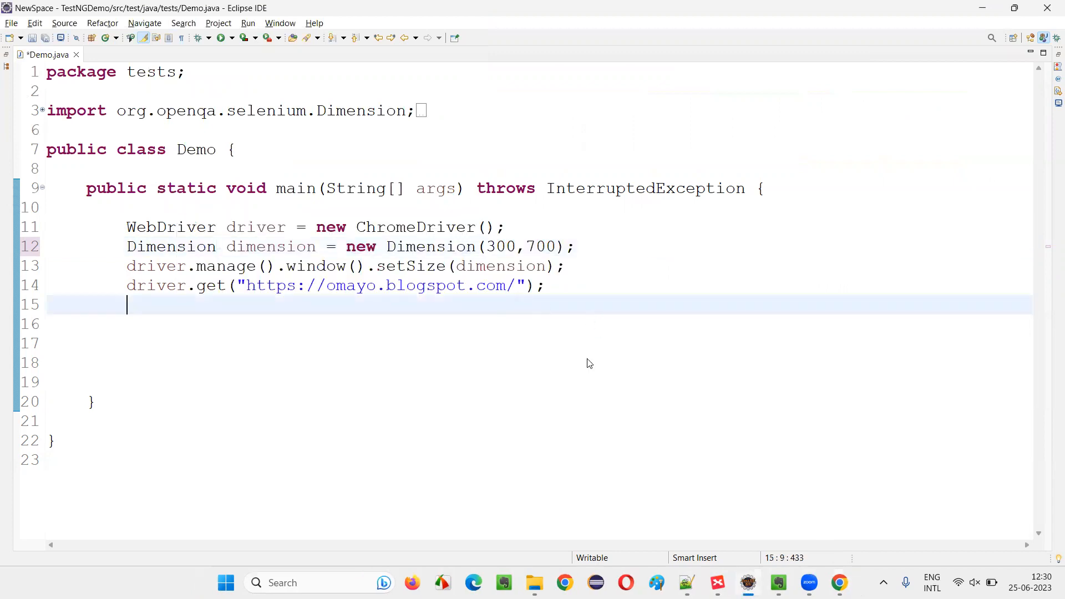
left_click(477, 285)
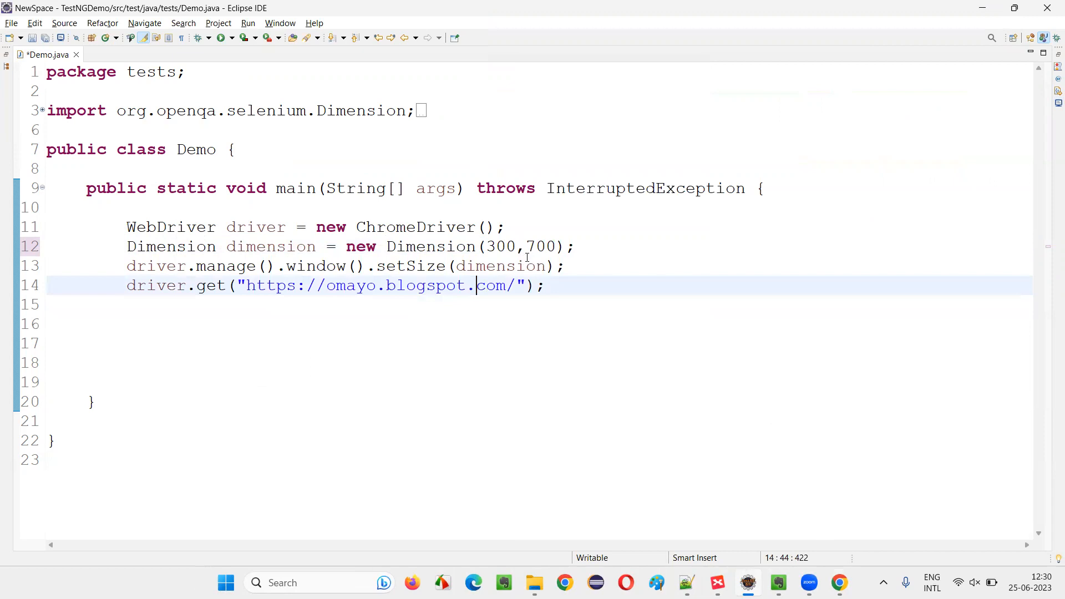
double_click(539, 246)
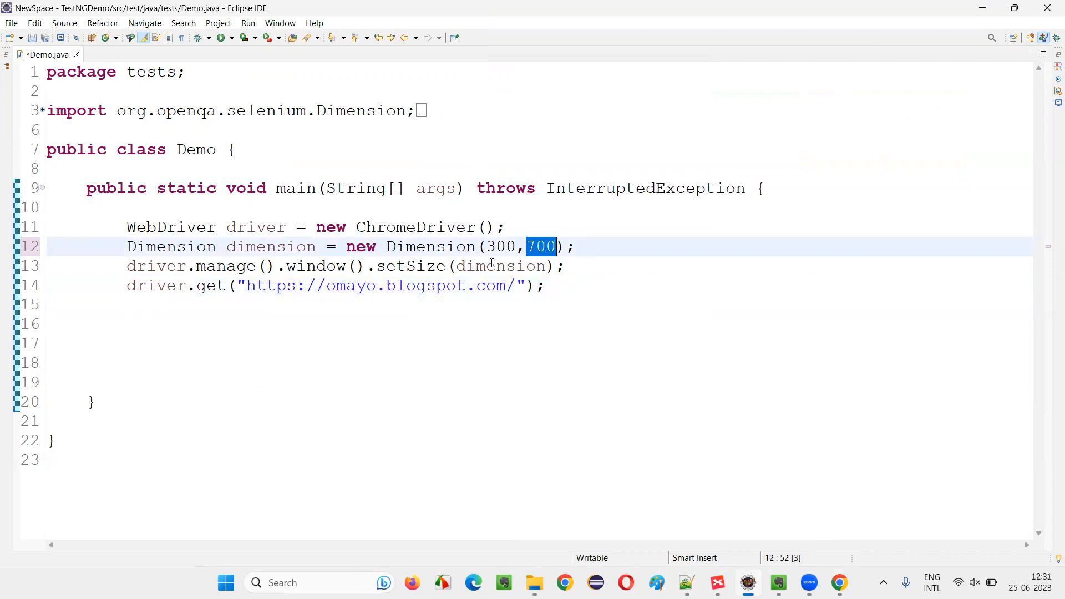
double_click(500, 246)
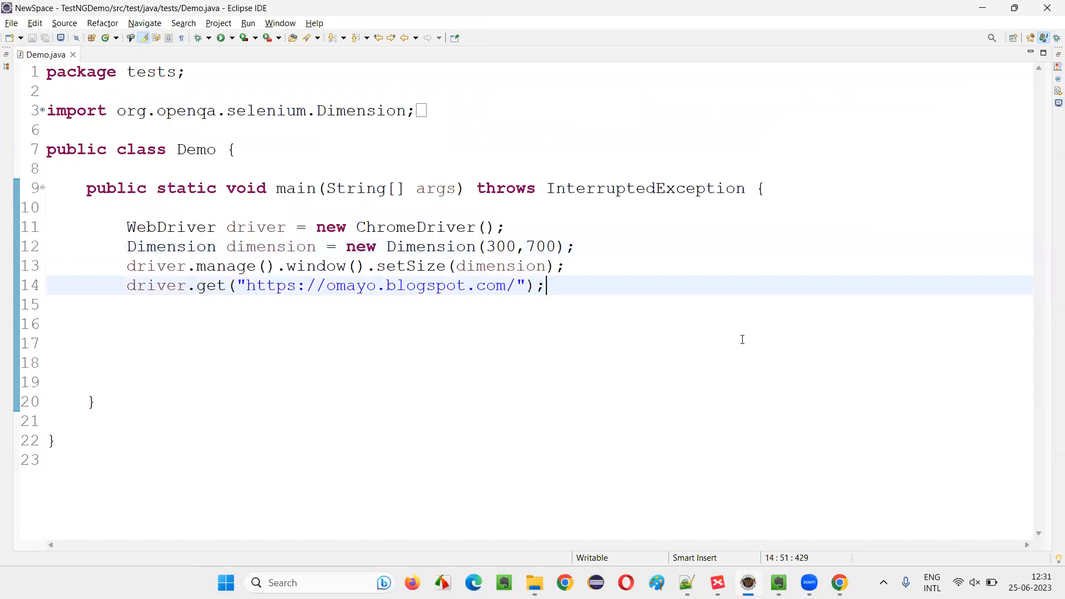
left_click(223, 37)
type("15")
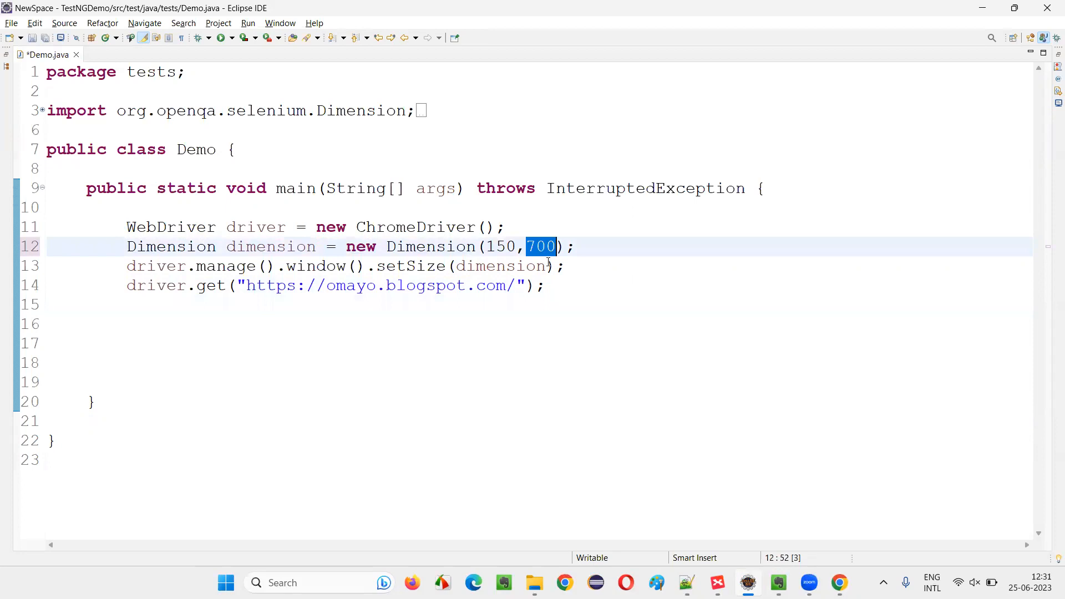
Set the Dimension height to 800 and run Demo again as a Java application
type("800")
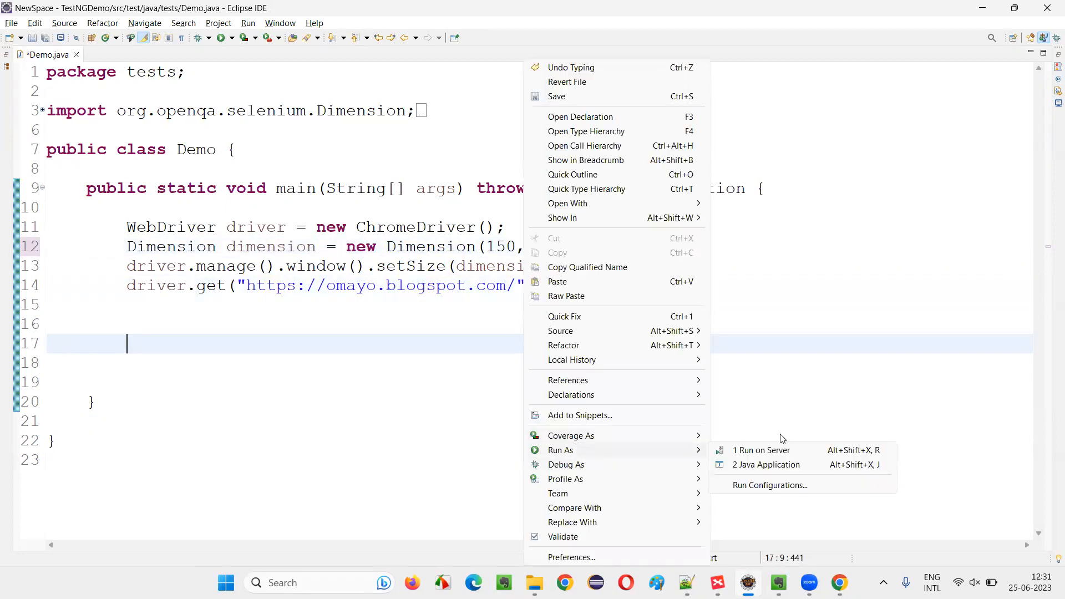
left_click(767, 464)
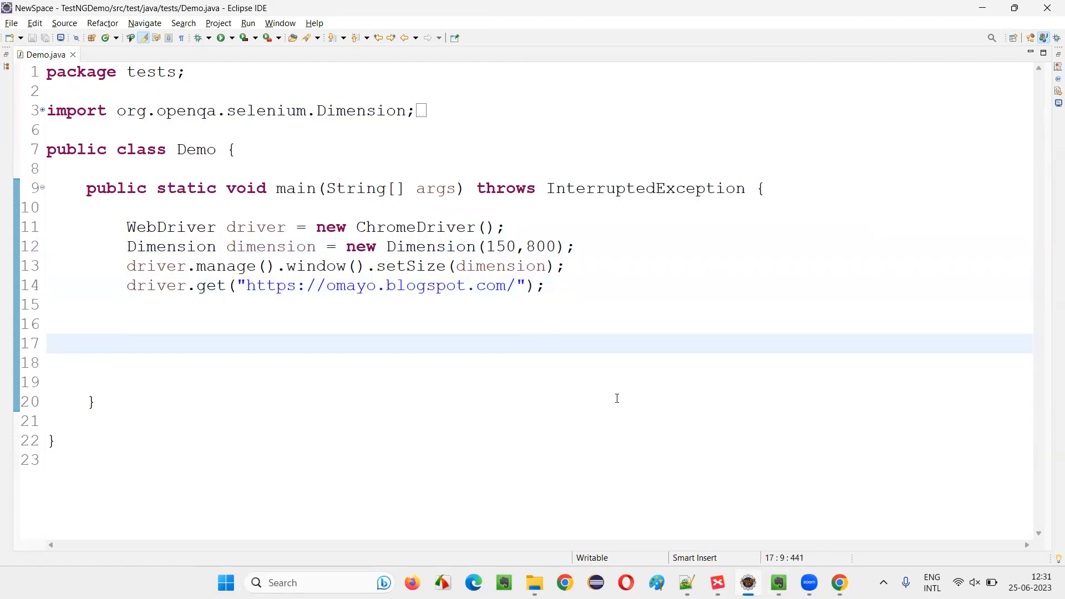
left_click(223, 38)
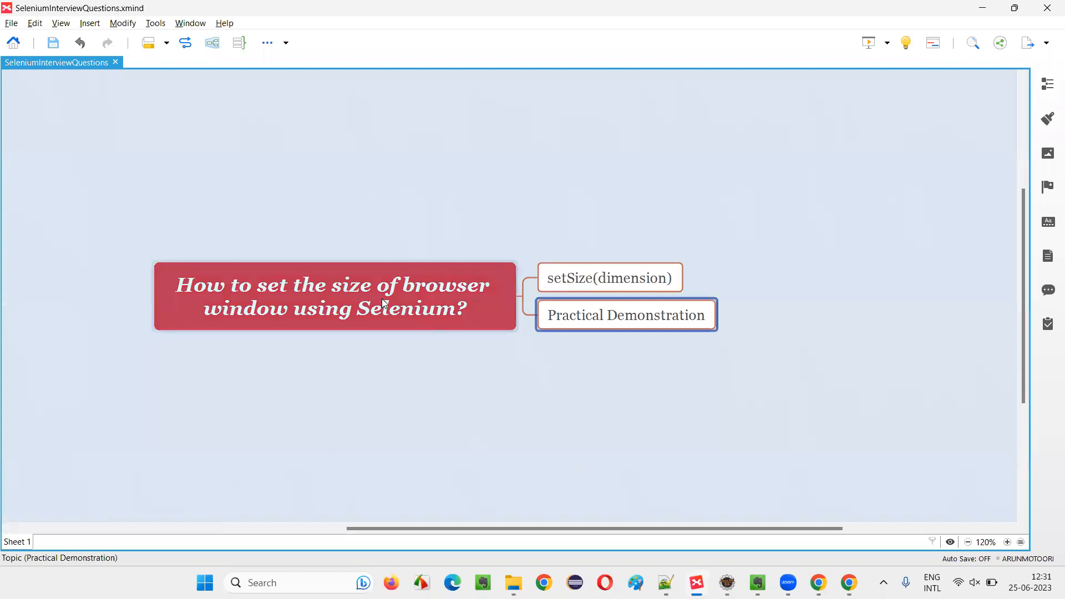
Recap the XMind map's central question and its setSize(dimension) topic
left_click(333, 297)
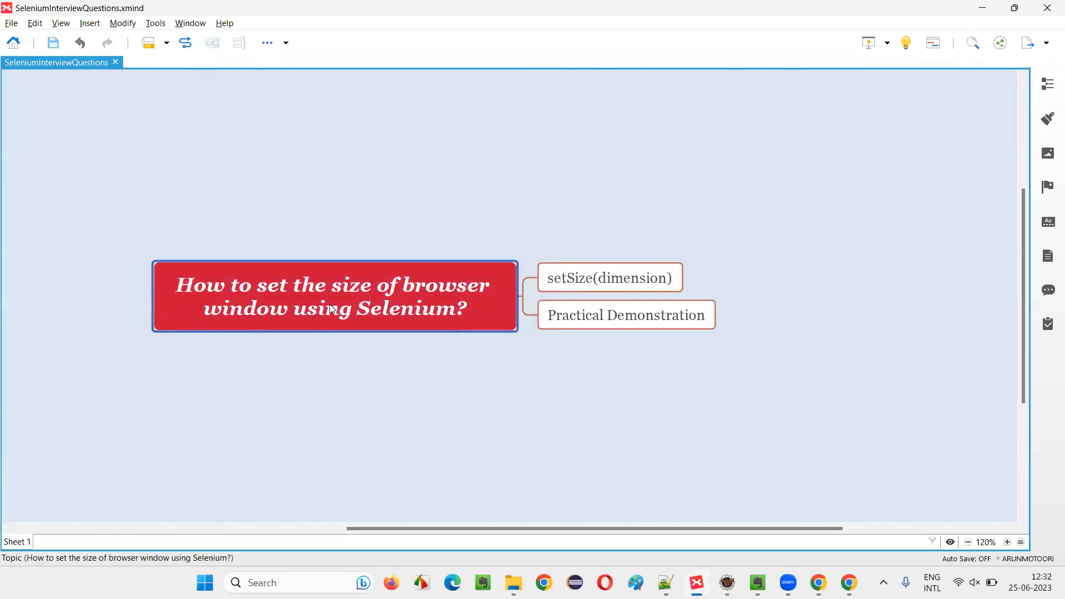
mouse_move(486, 320)
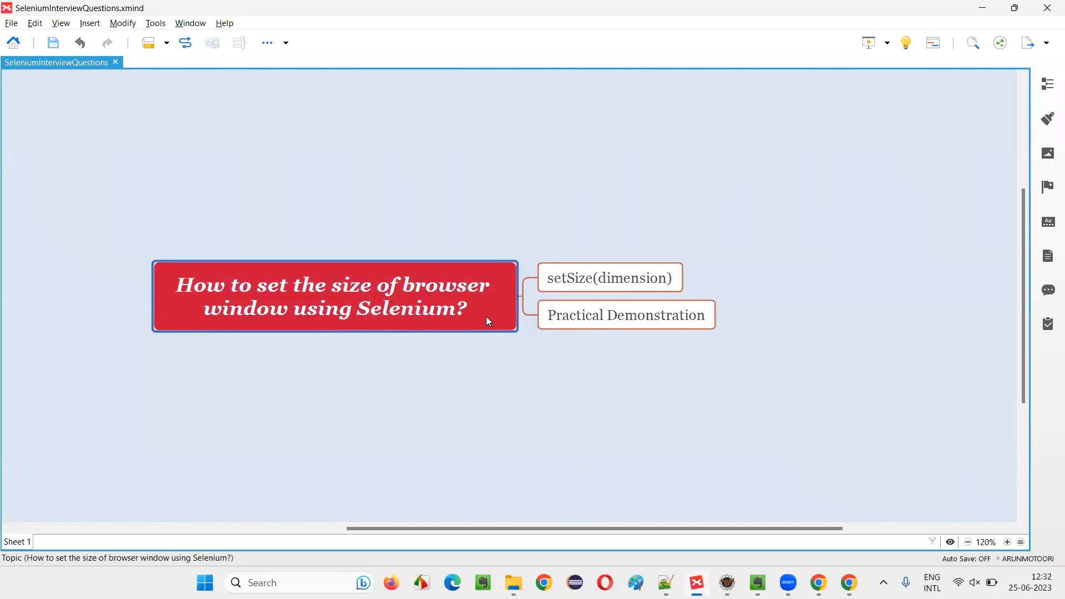
left_click(609, 277)
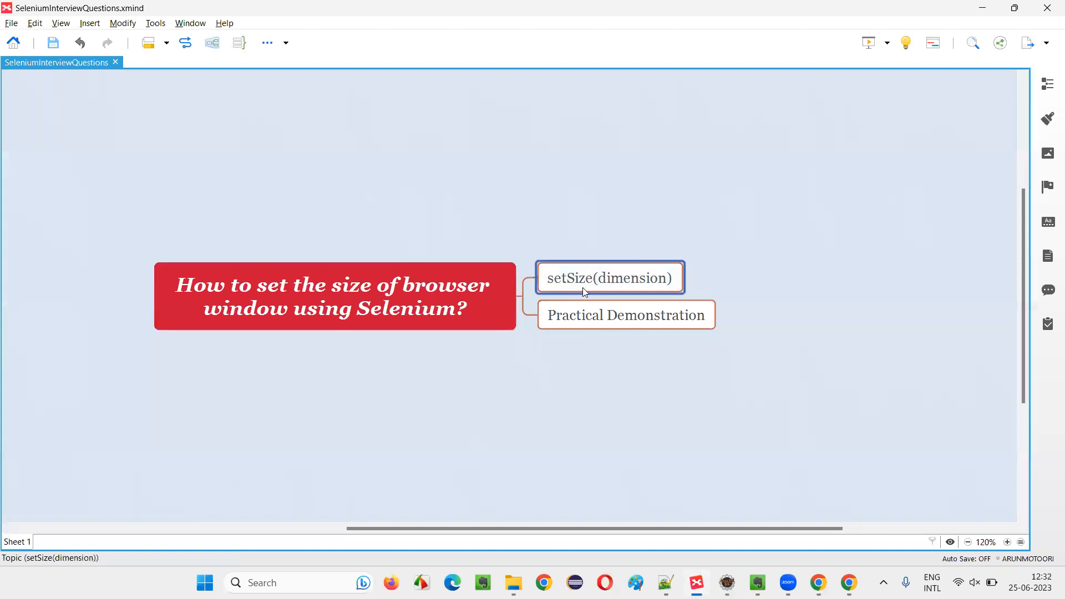
left_click(333, 296)
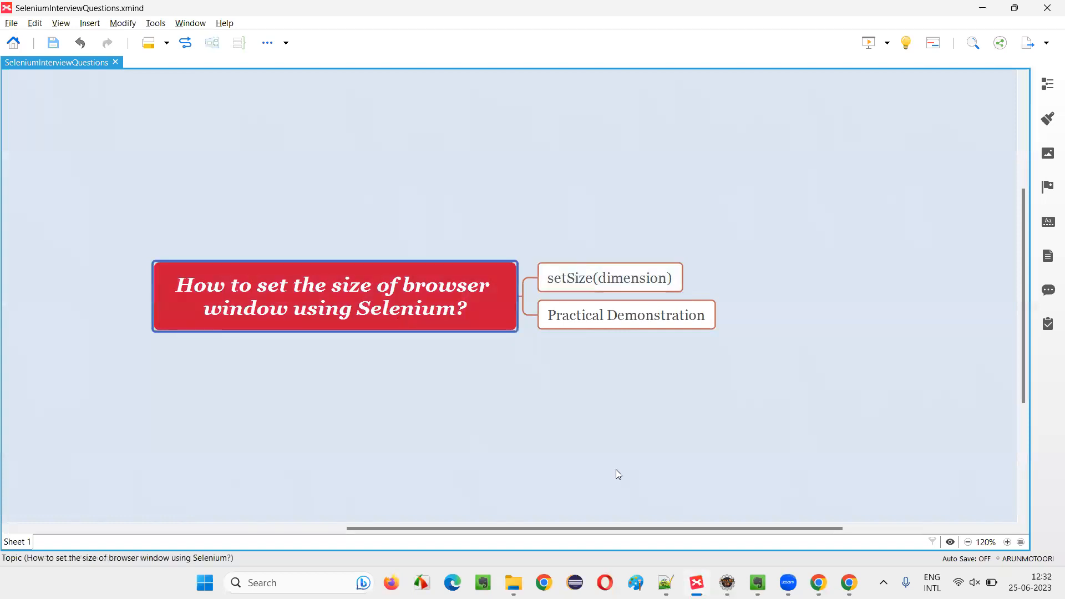